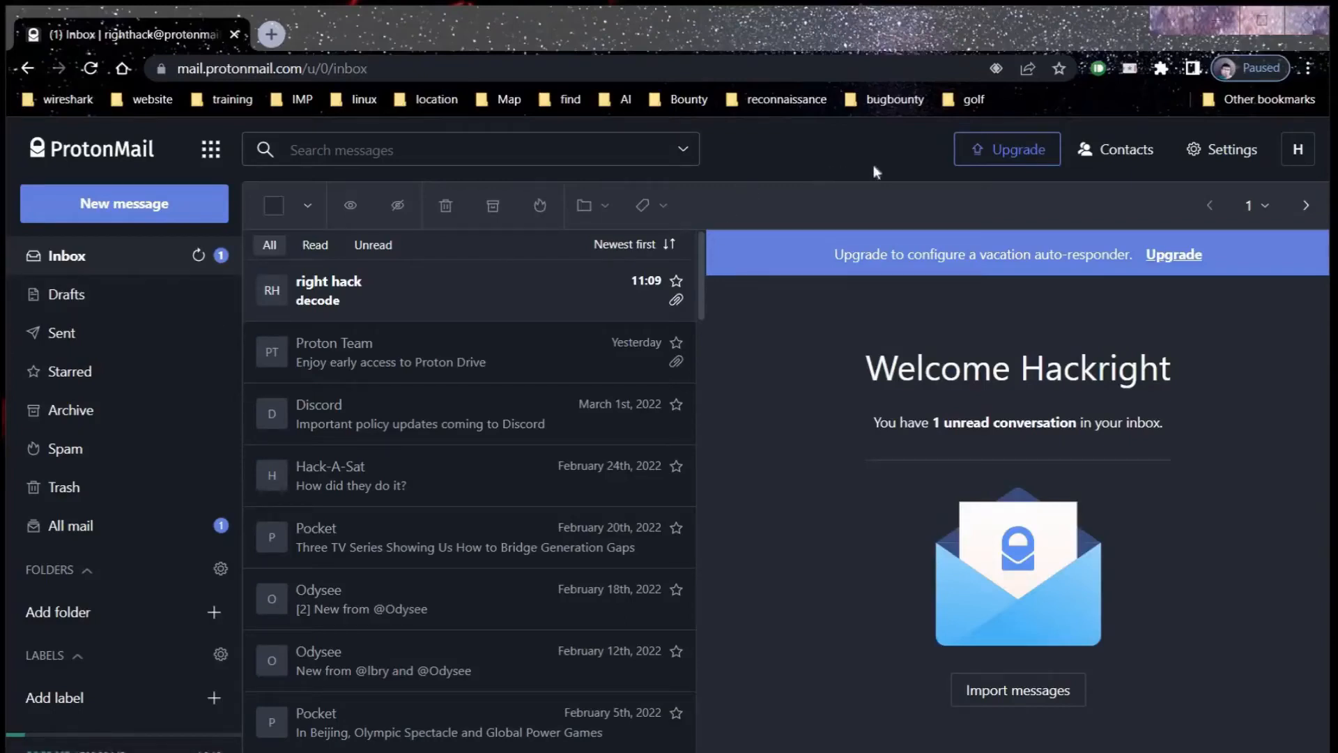
{"action": "mouse_move", "coordinate": [390, 300]}
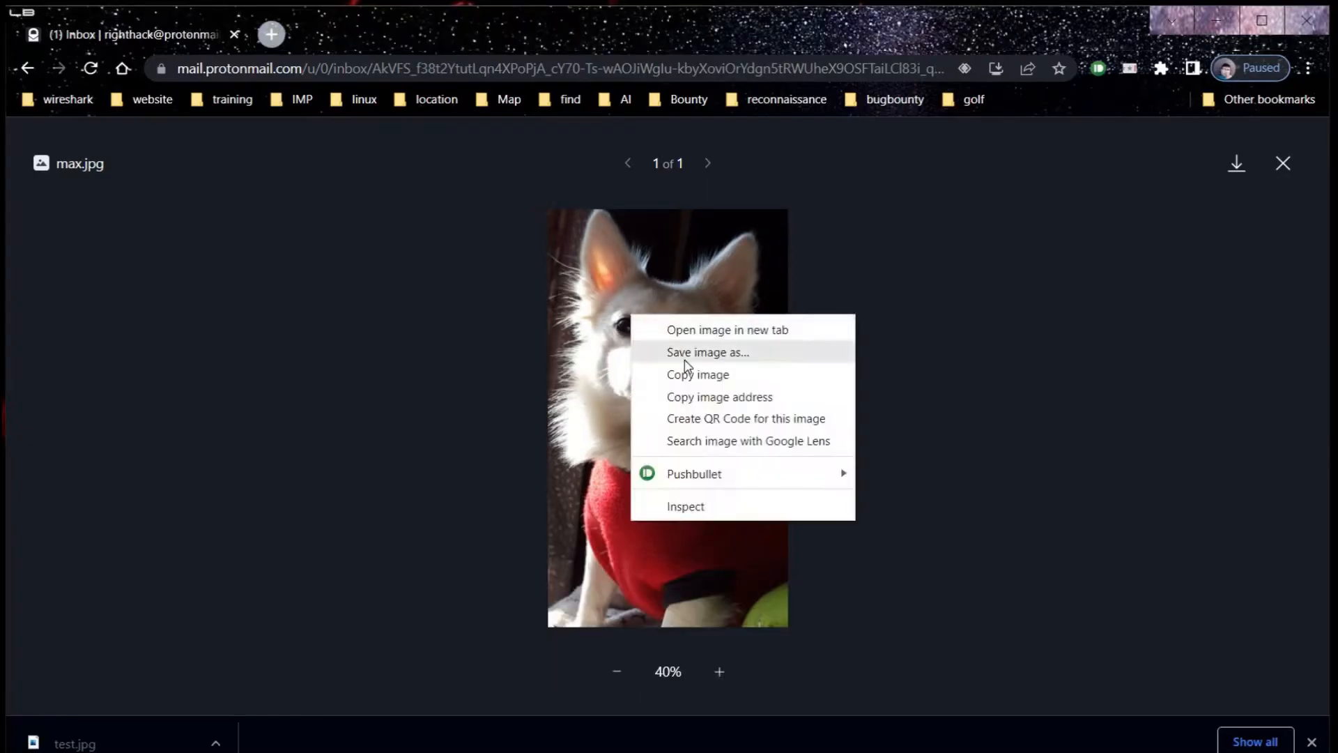
Save the dog photo from the ProtonMail preview to USB Drive (F:) as test.jpg
{"action": "left_click", "coordinate": [686, 364]}
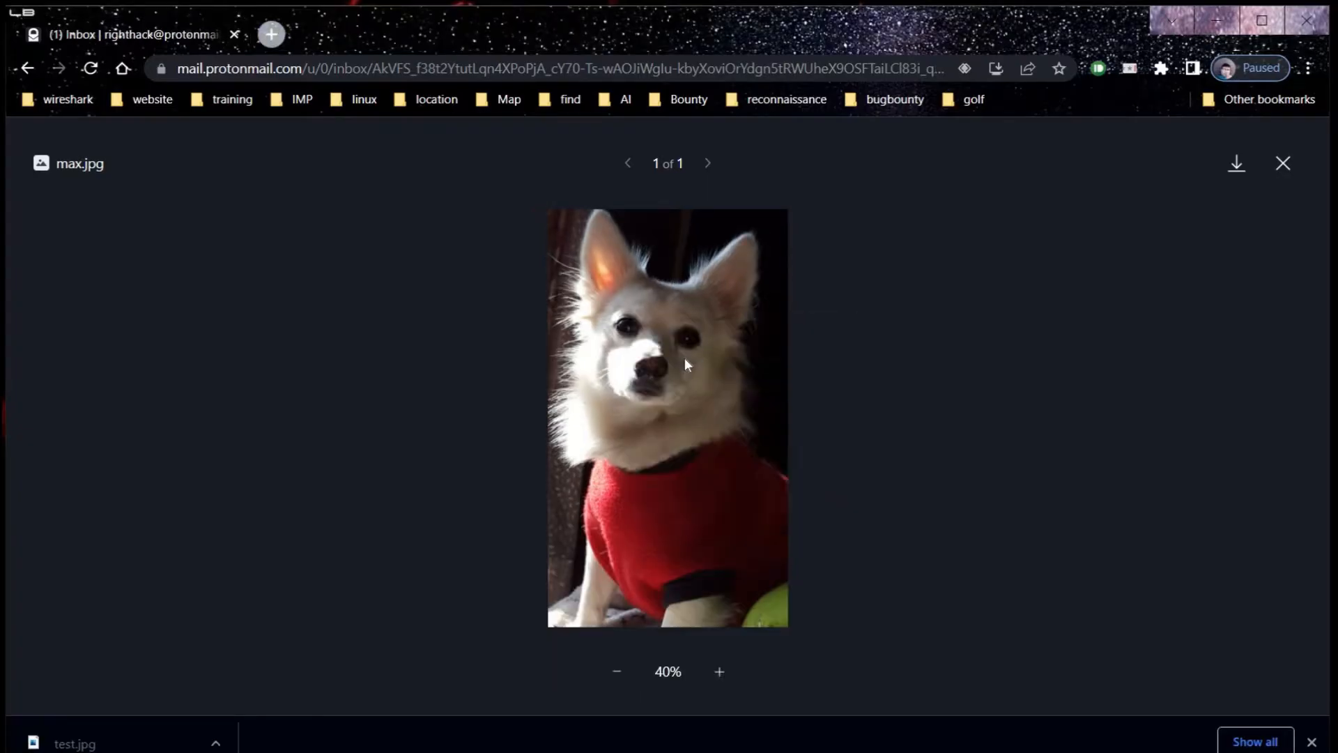
{"action": "left_click", "coordinate": [1236, 163]}
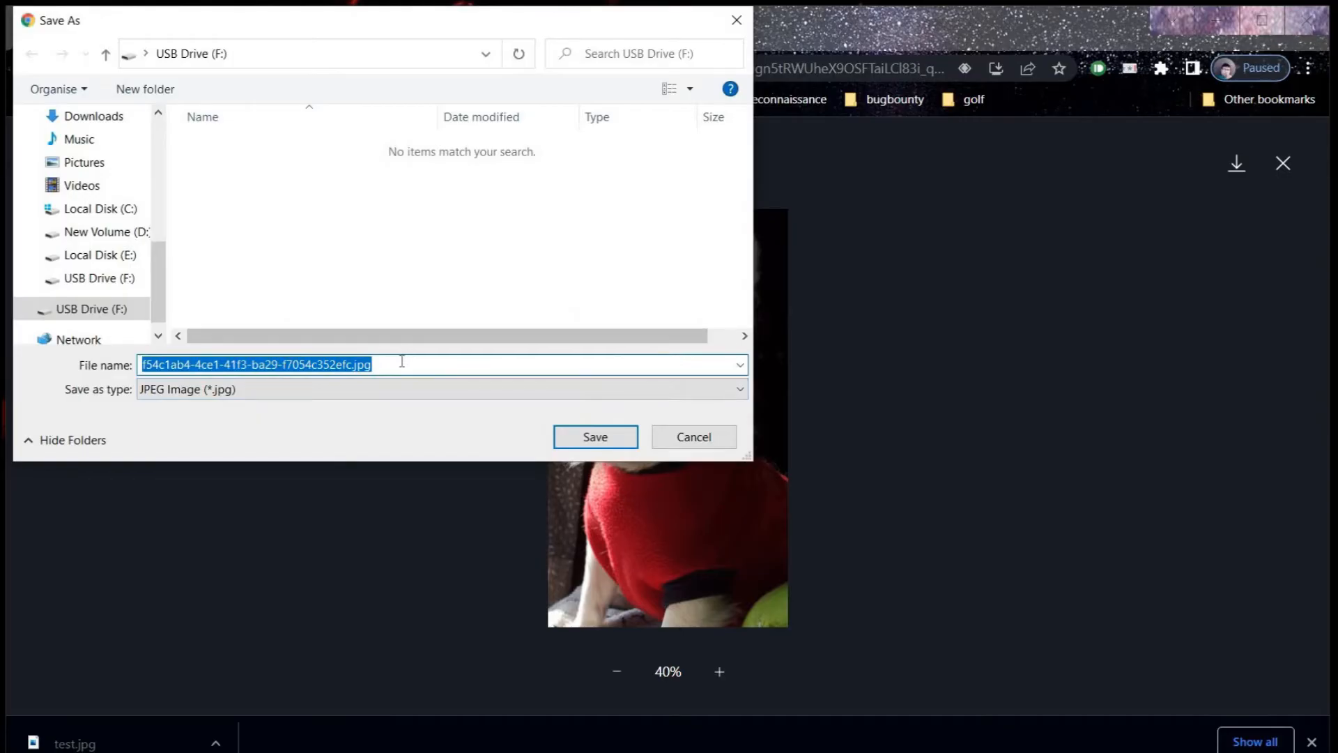
{"action": "type", "text": "tes"}
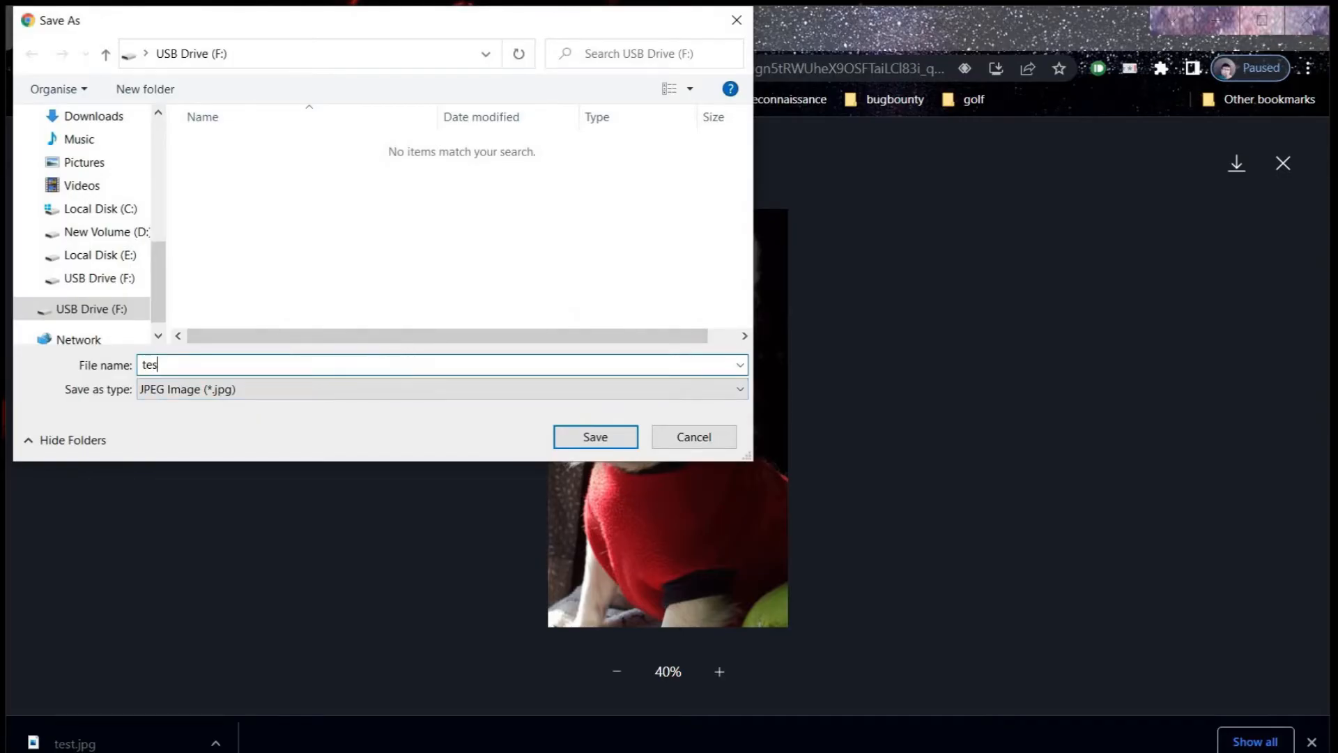
{"action": "type", "text": "t"}
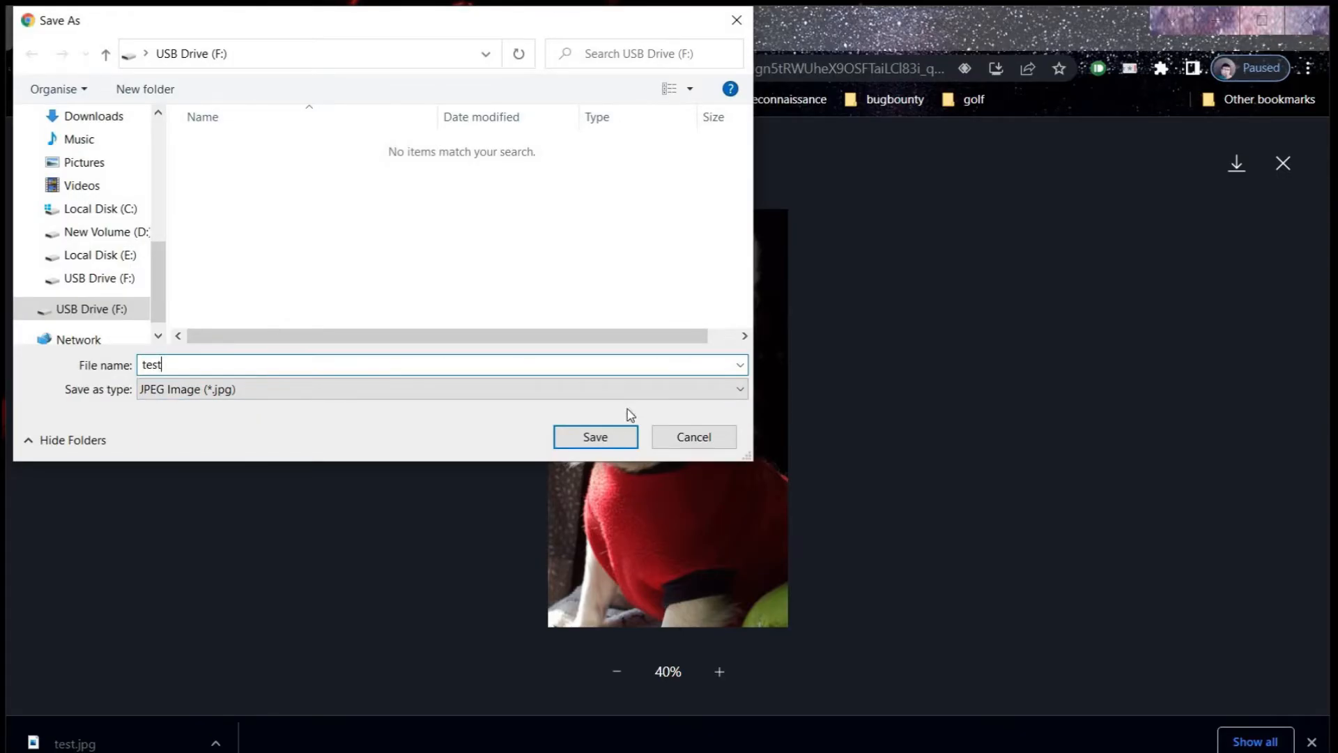
{"action": "left_click", "coordinate": [595, 436]}
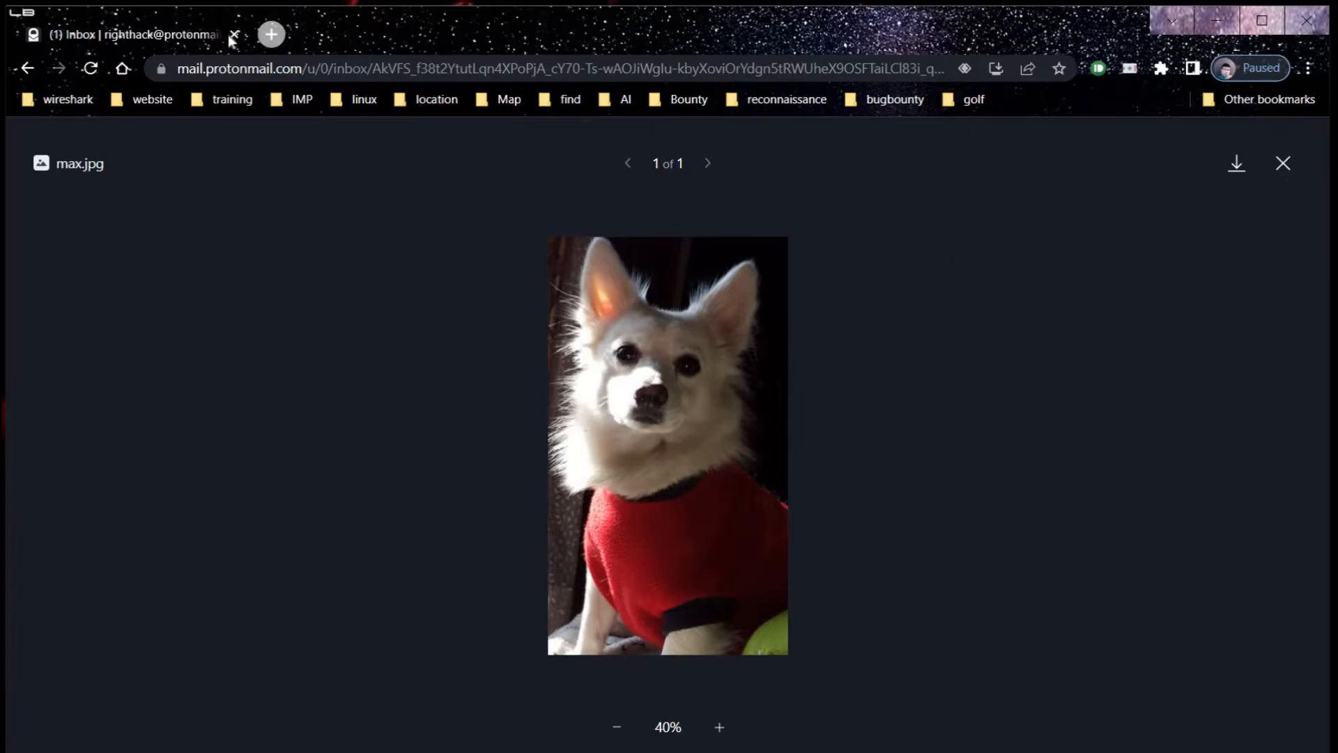
In a new tab, search Google for 'steganography online' via the 'stegno' suggestion
{"action": "left_click", "coordinate": [272, 33]}
{"action": "type", "text": "google.com"}
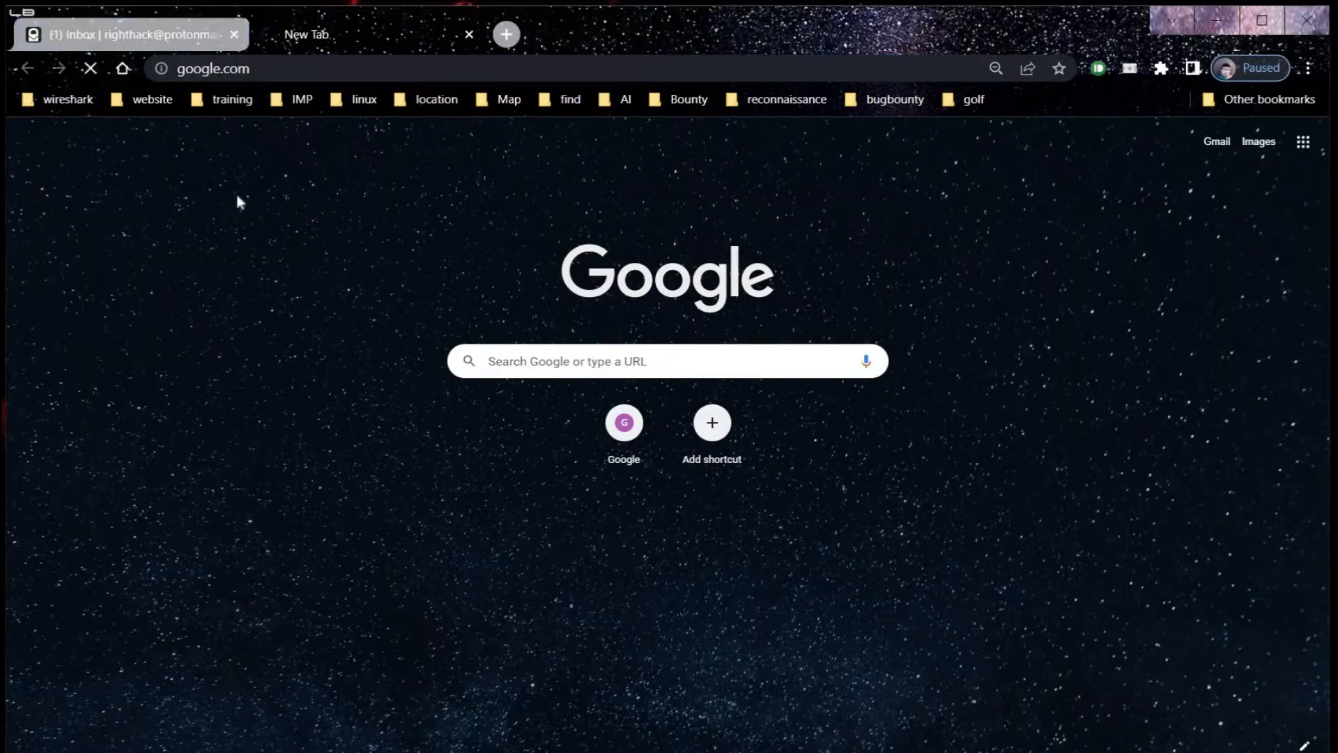
{"action": "type", "text": "s"}
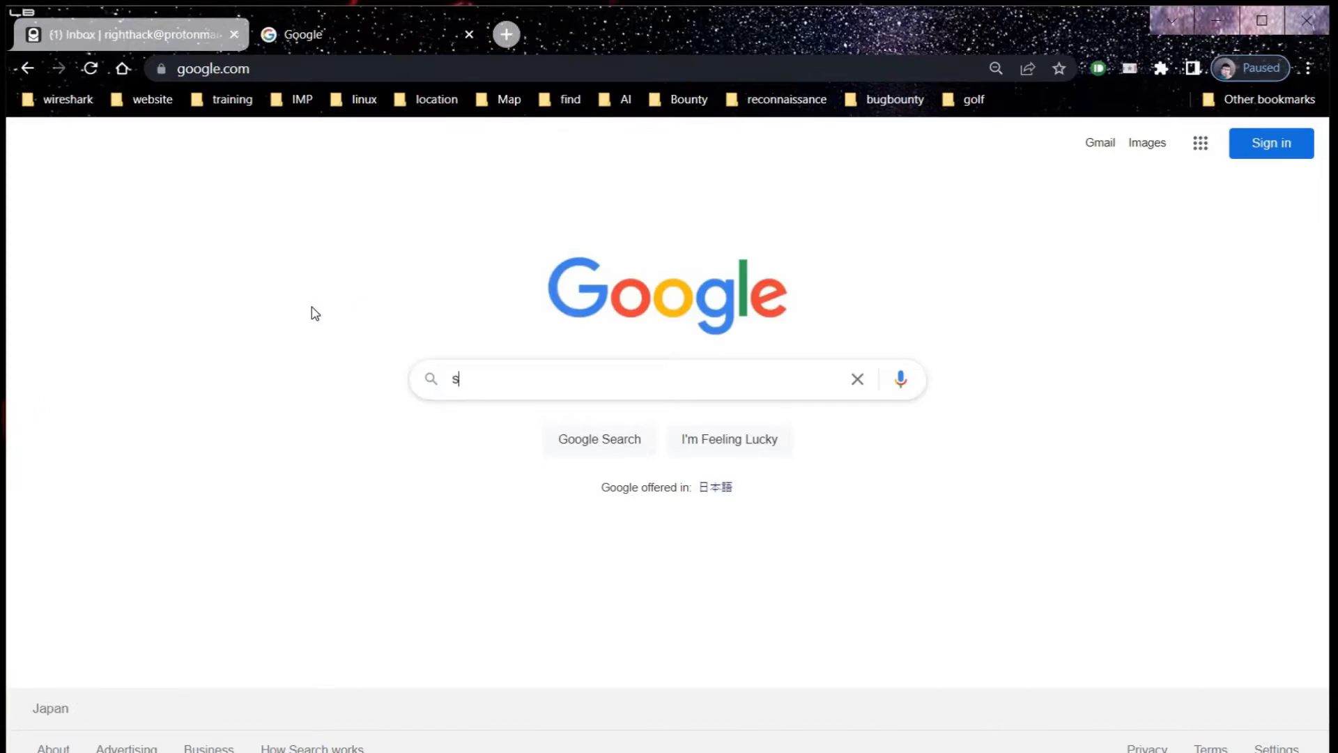
{"action": "type", "text": "tegno"}
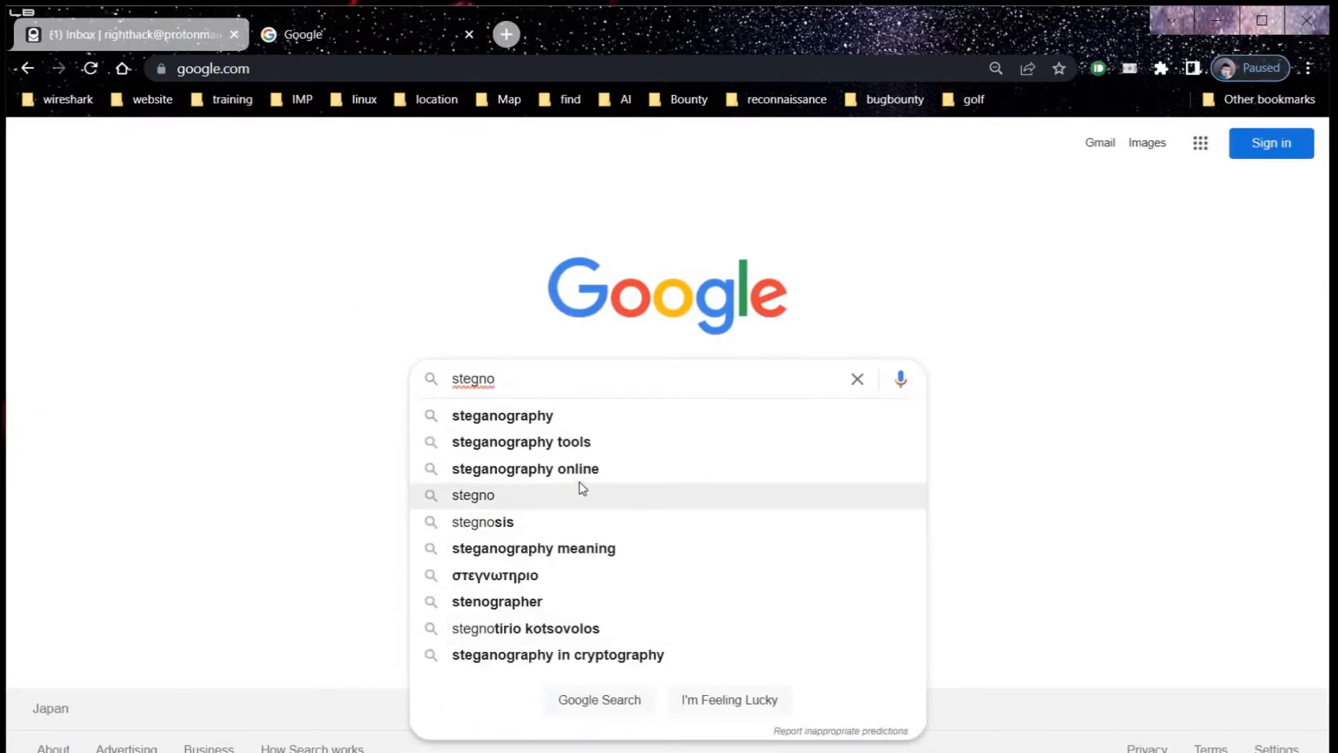
{"action": "left_click", "coordinate": [525, 468]}
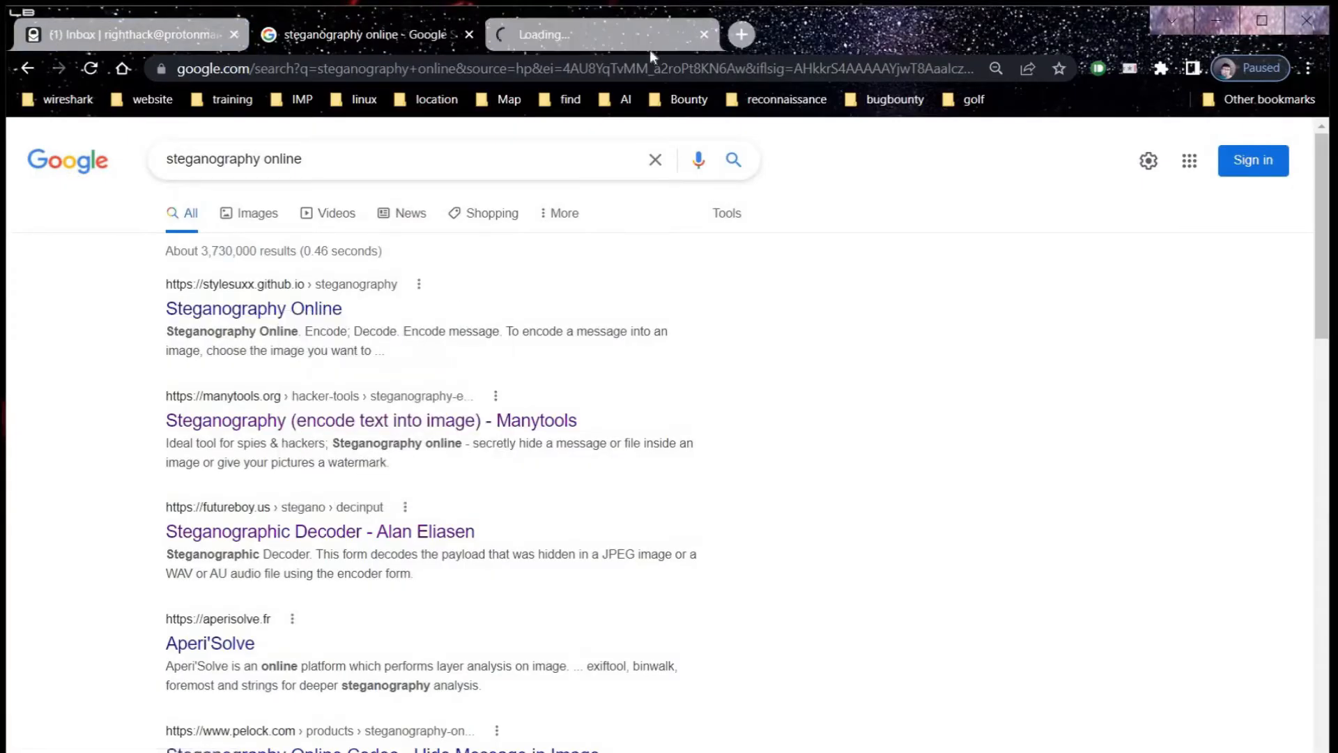
Open Steganography Online's Decode page and load test.jpg as the input image
{"action": "left_click", "coordinate": [253, 308]}
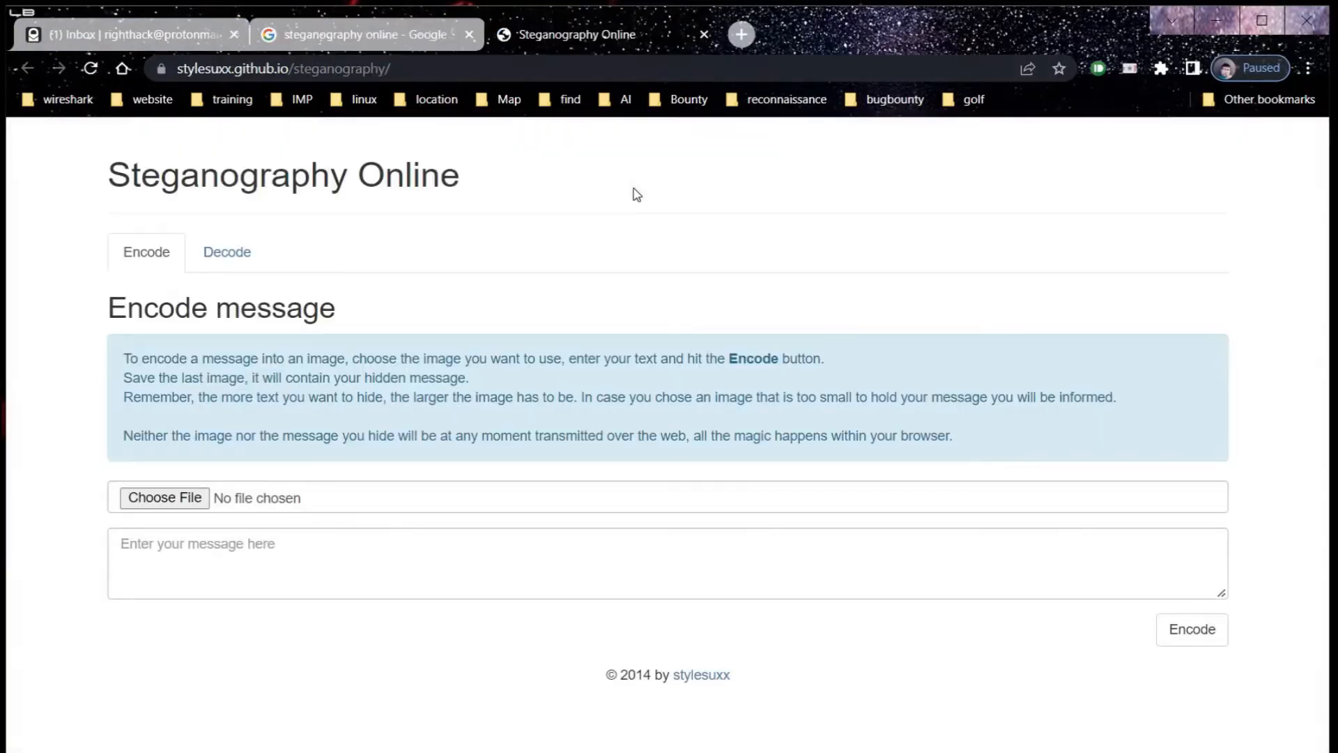
{"action": "mouse_move", "coordinate": [274, 163]}
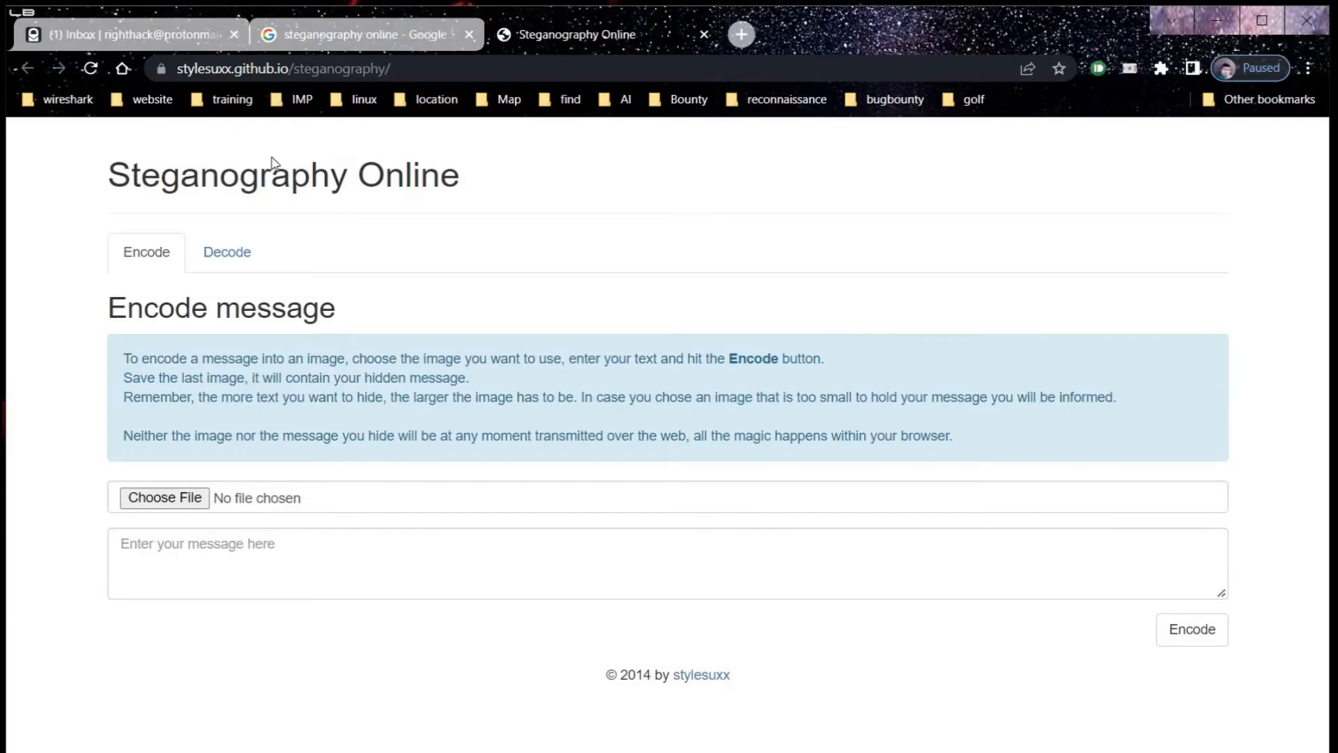
{"action": "left_click", "coordinate": [227, 252]}
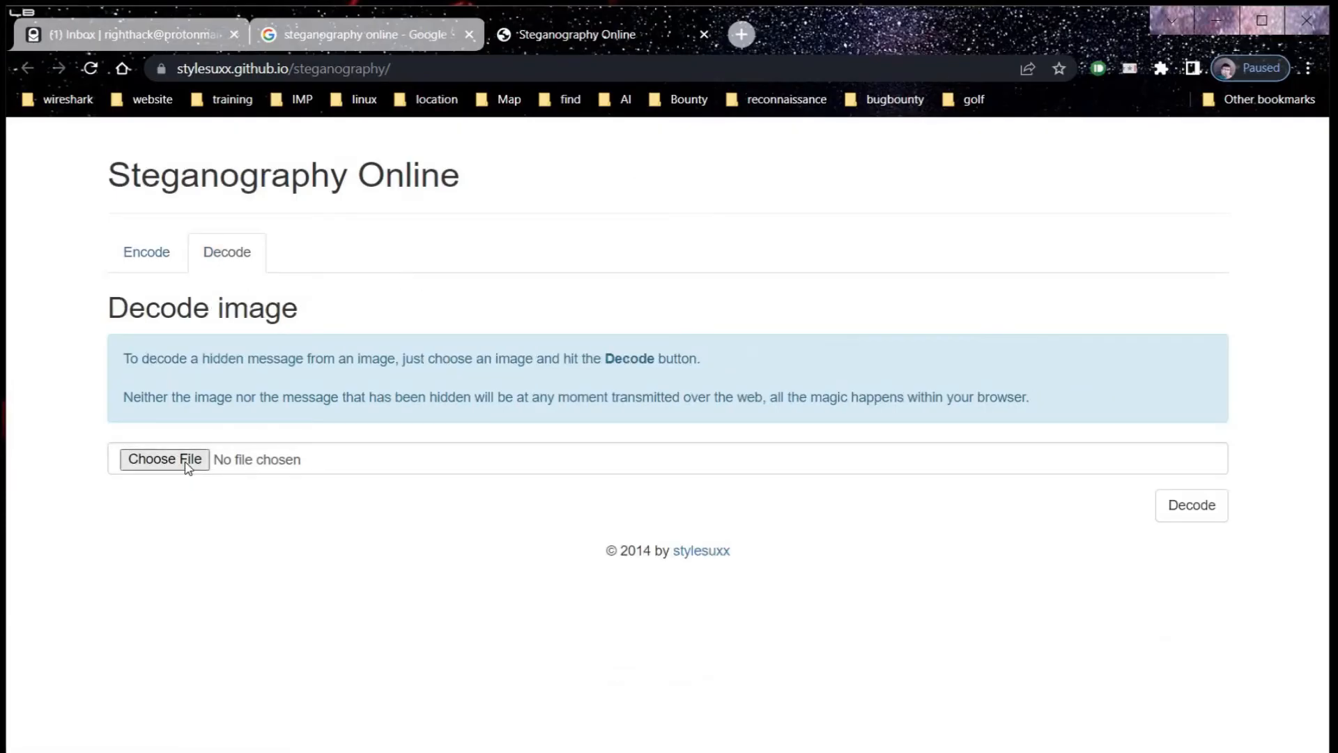
{"action": "left_click", "coordinate": [165, 459]}
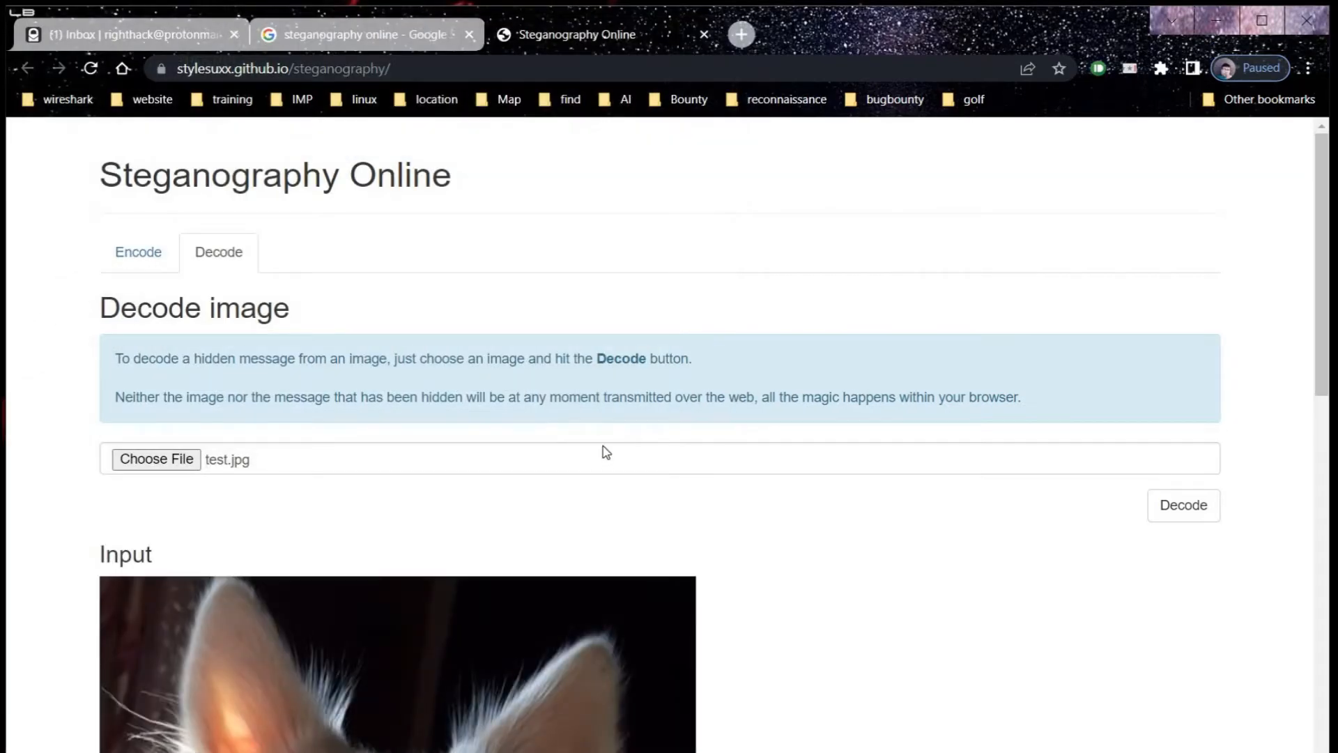
{"action": "scroll", "scroll_direction": "down", "scroll_amount": 3}
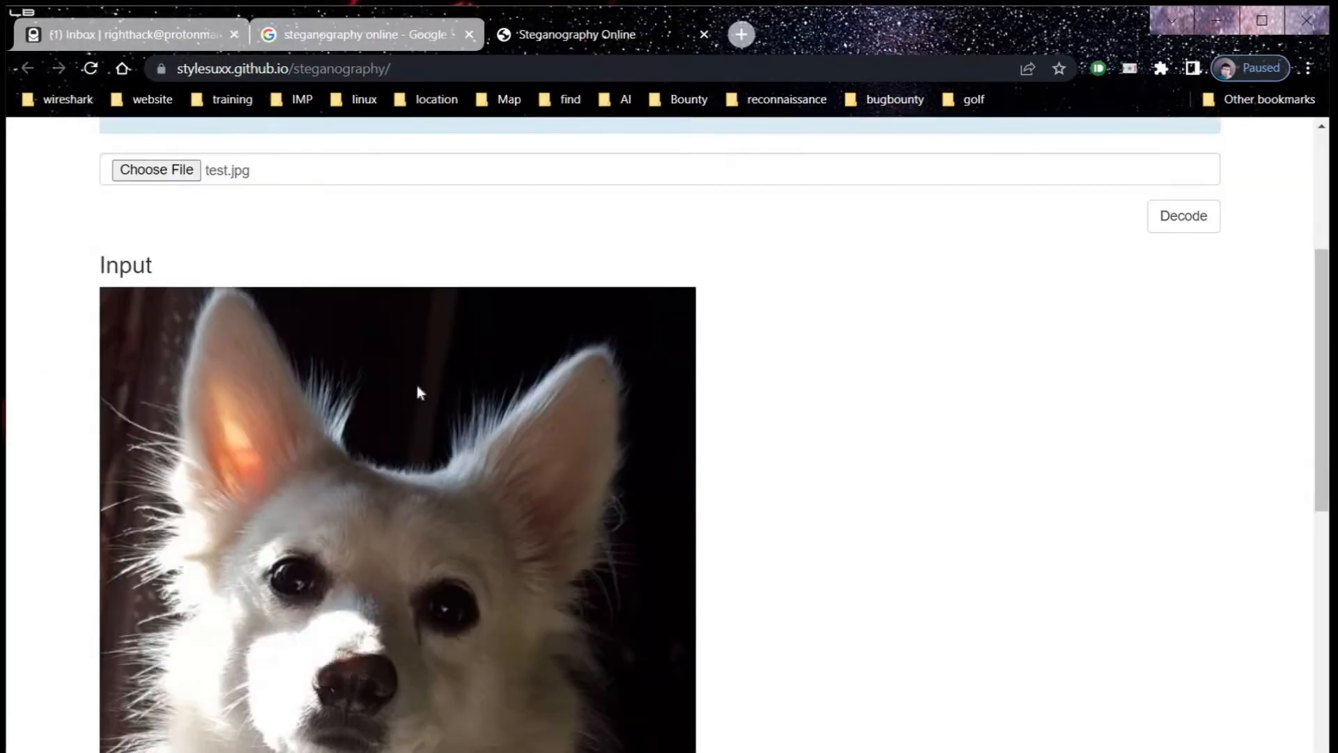
{"action": "scroll", "scroll_direction": "down", "scroll_amount": 3}
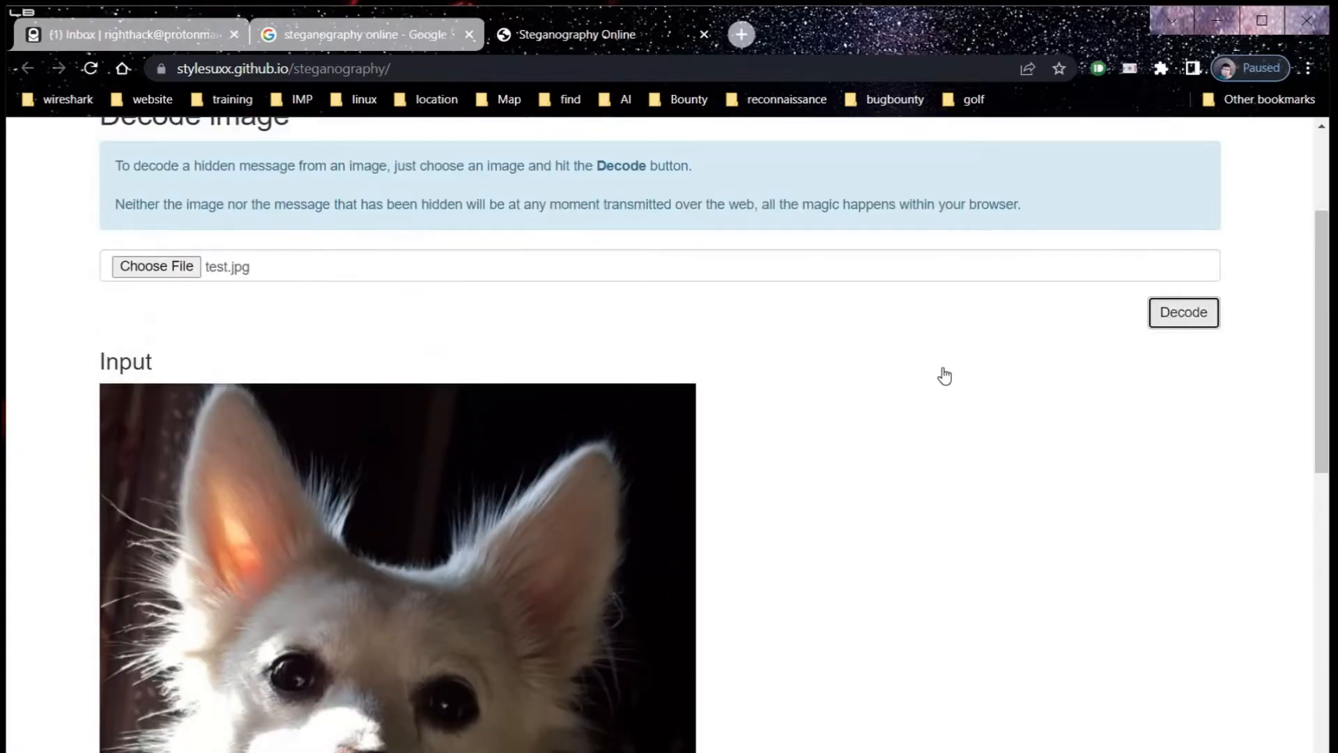
Decode test.jpg and scroll down past the garbled hidden message to the dog image
{"action": "left_click", "coordinate": [1183, 313]}
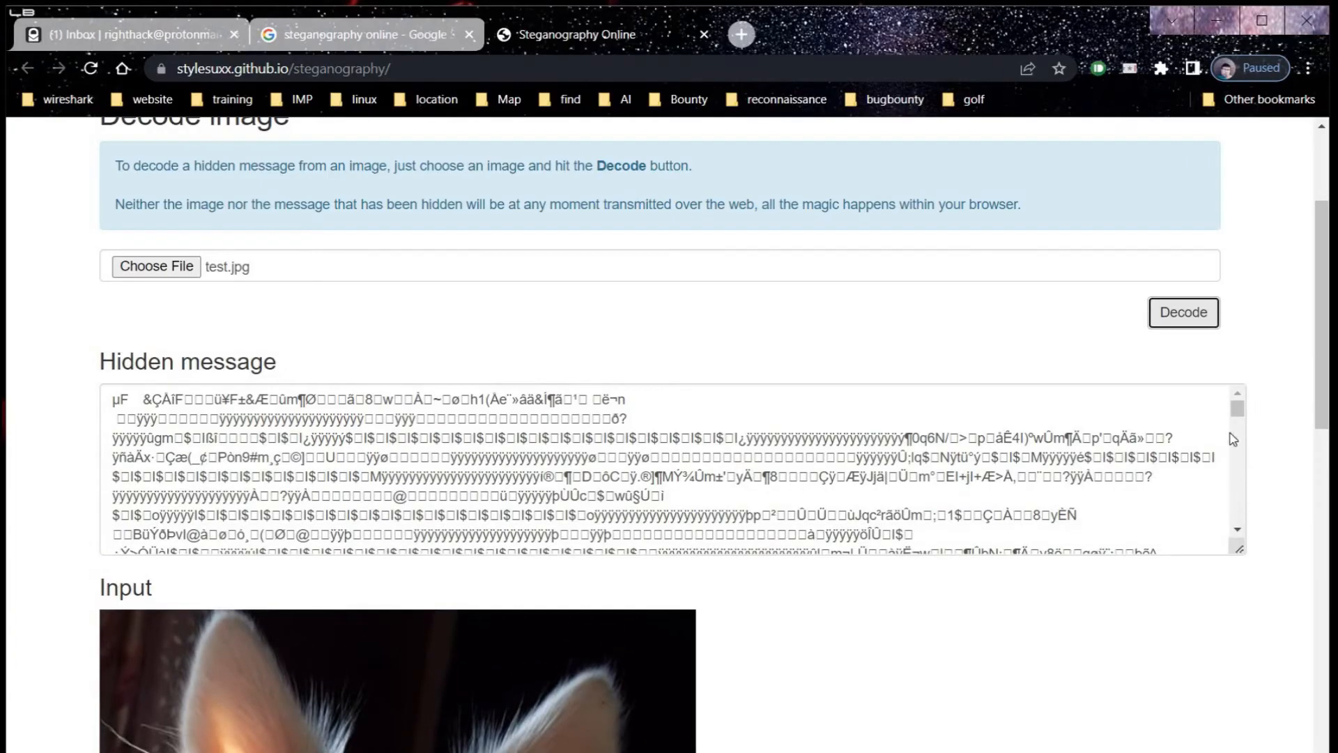
{"action": "scroll", "scroll_direction": "down", "scroll_amount": 3}
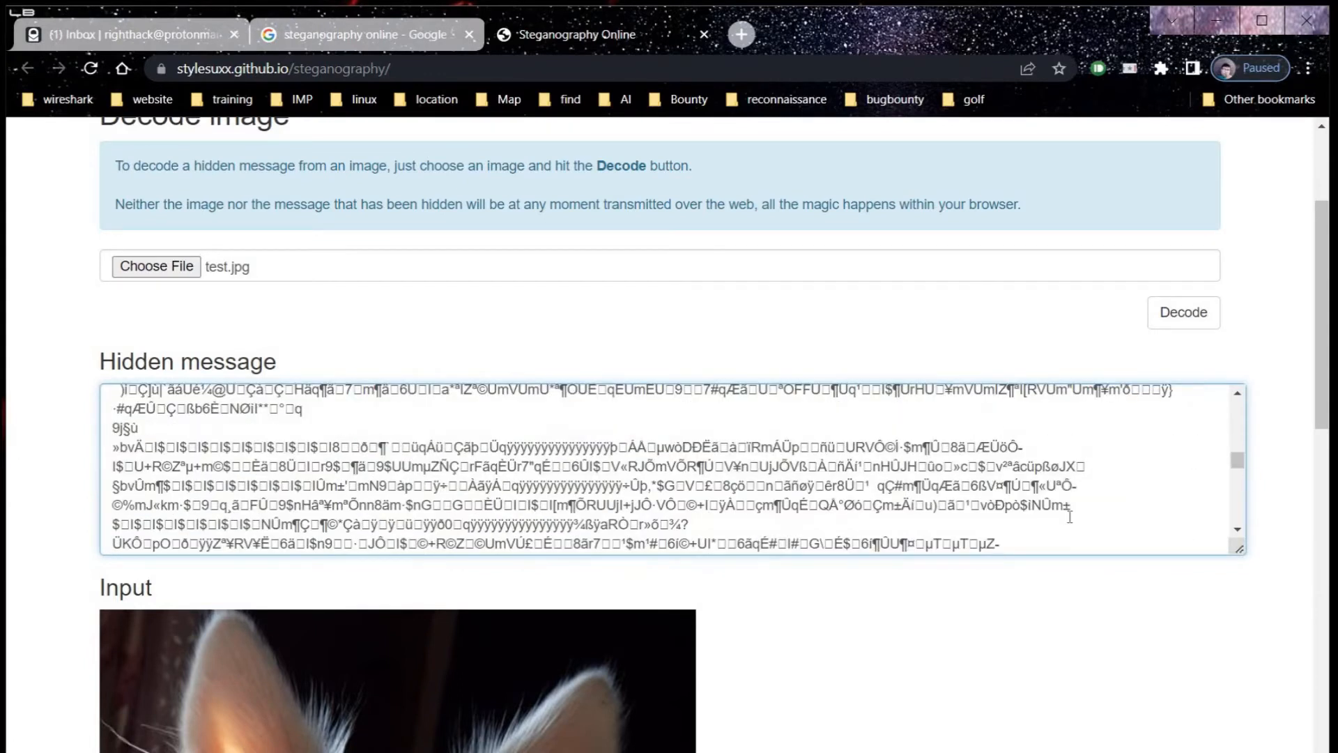
{"action": "scroll", "scroll_direction": "down", "scroll_amount": 3}
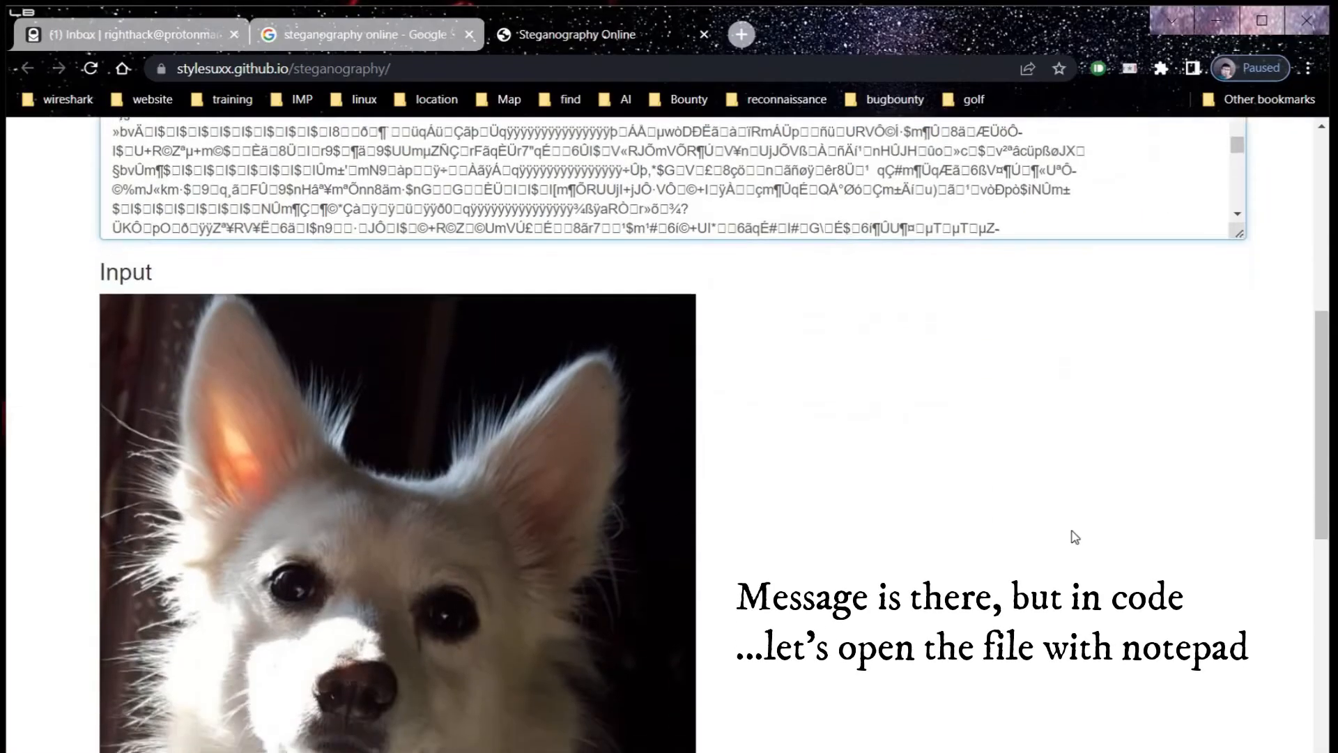
{"action": "scroll", "scroll_direction": "down", "scroll_amount": 3}
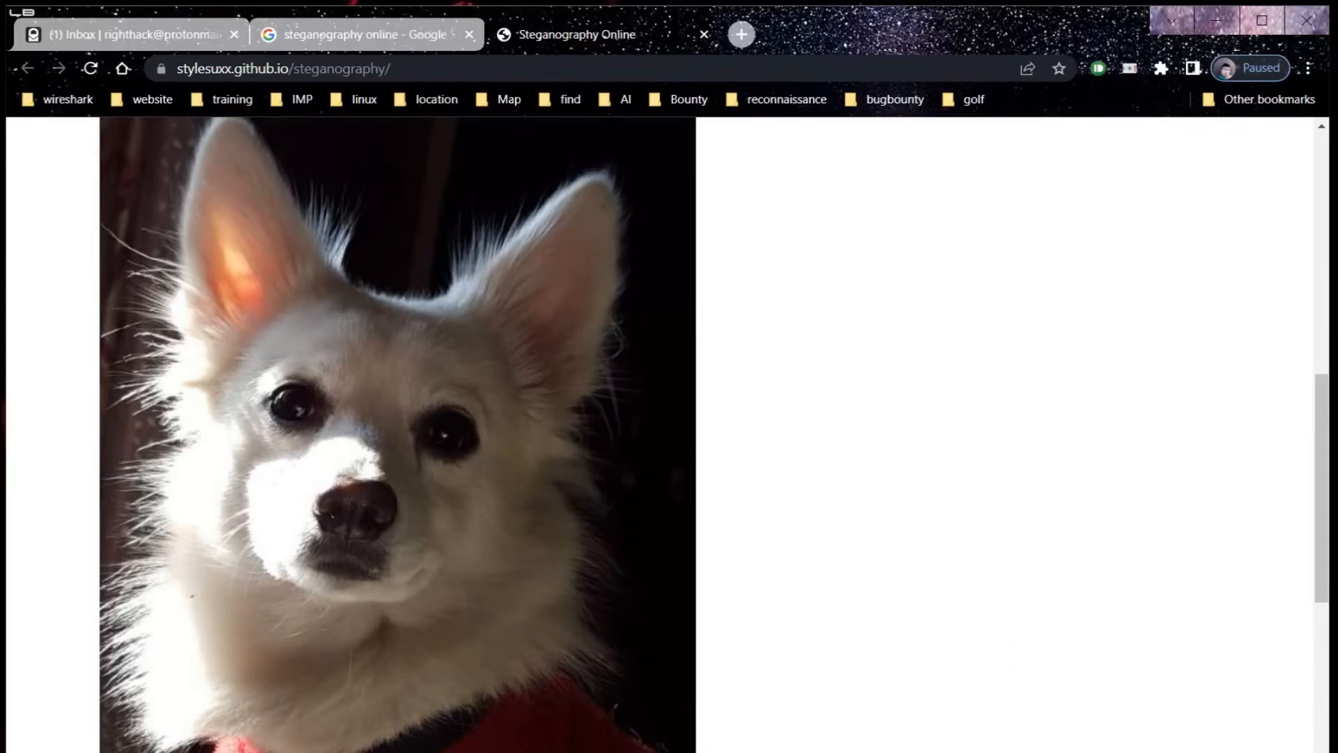
Open test.jpg from the USB drive with Notepad to view its raw bytes
{"action": "right_click", "coordinate": [338, 174]}
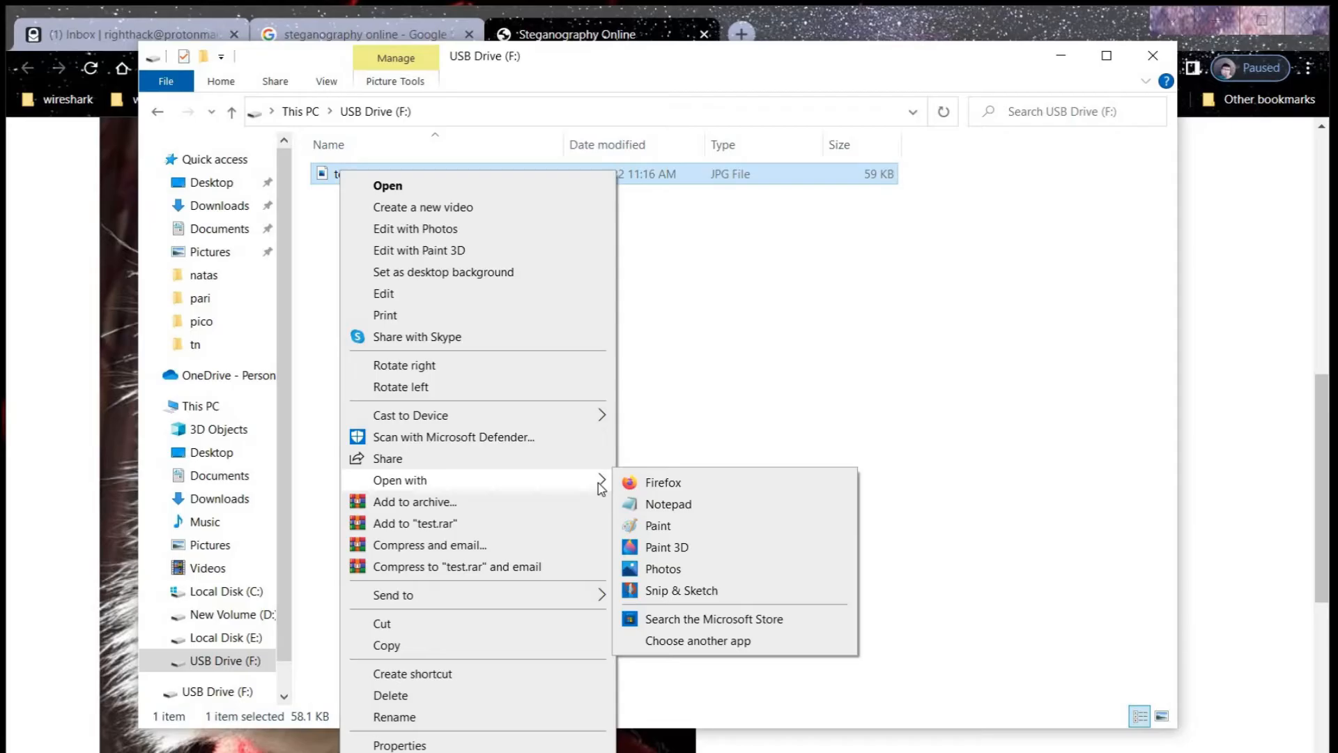
{"action": "left_click", "coordinate": [669, 504]}
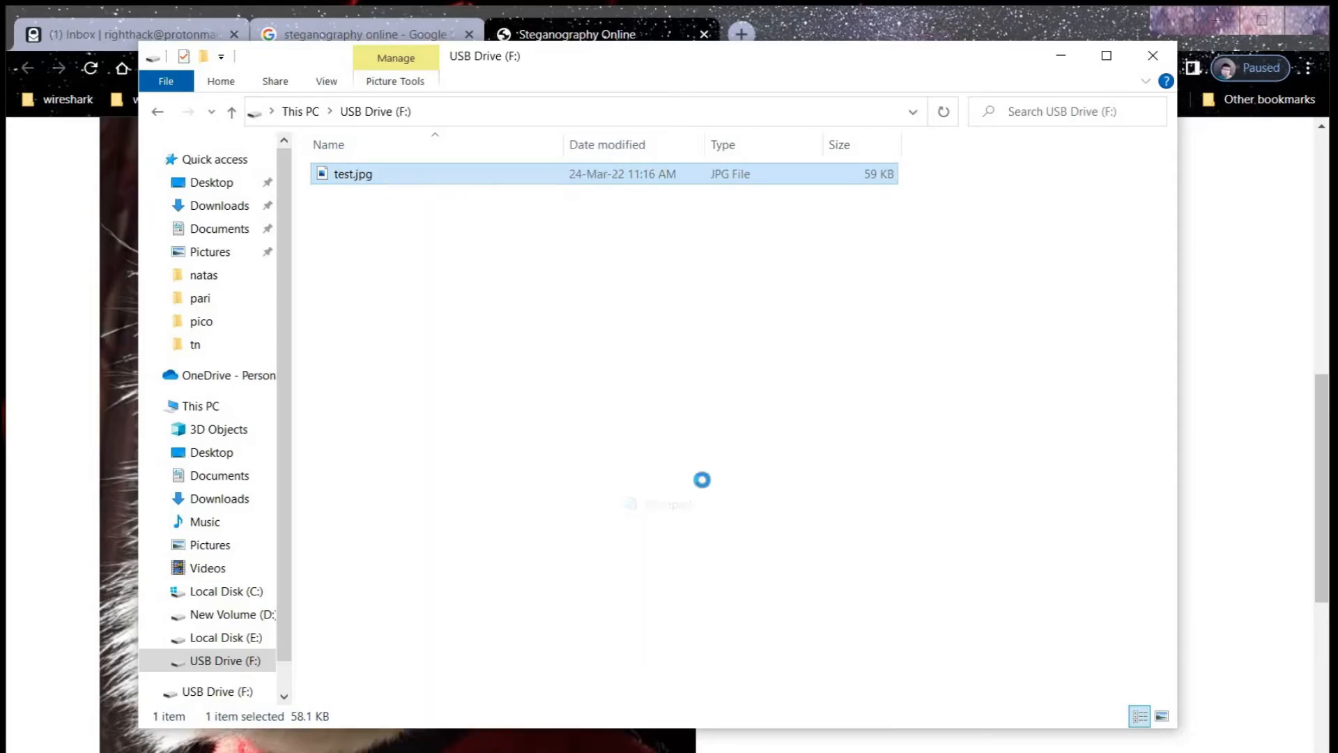
{"action": "double_click", "coordinate": [353, 173]}
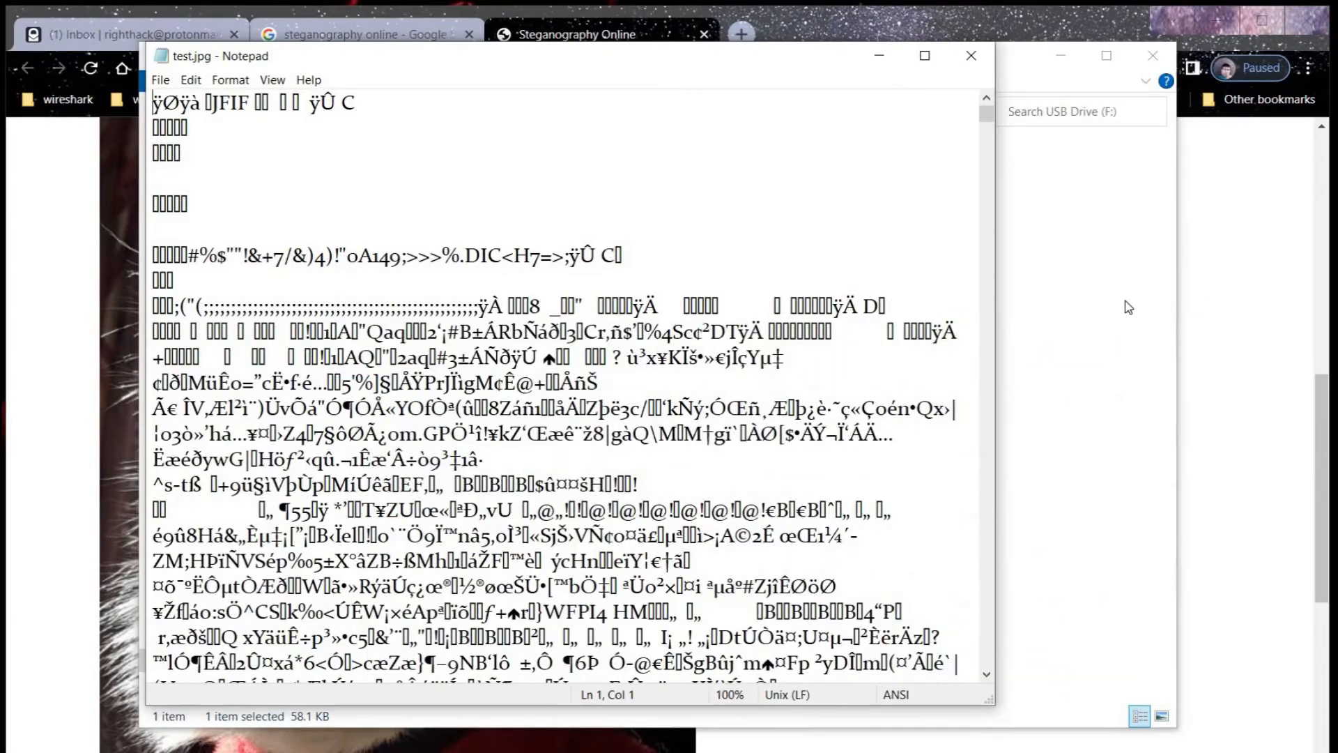
Copy the base64 string at the very end of test.jpg in Notepad
{"action": "left_click", "coordinate": [970, 55]}
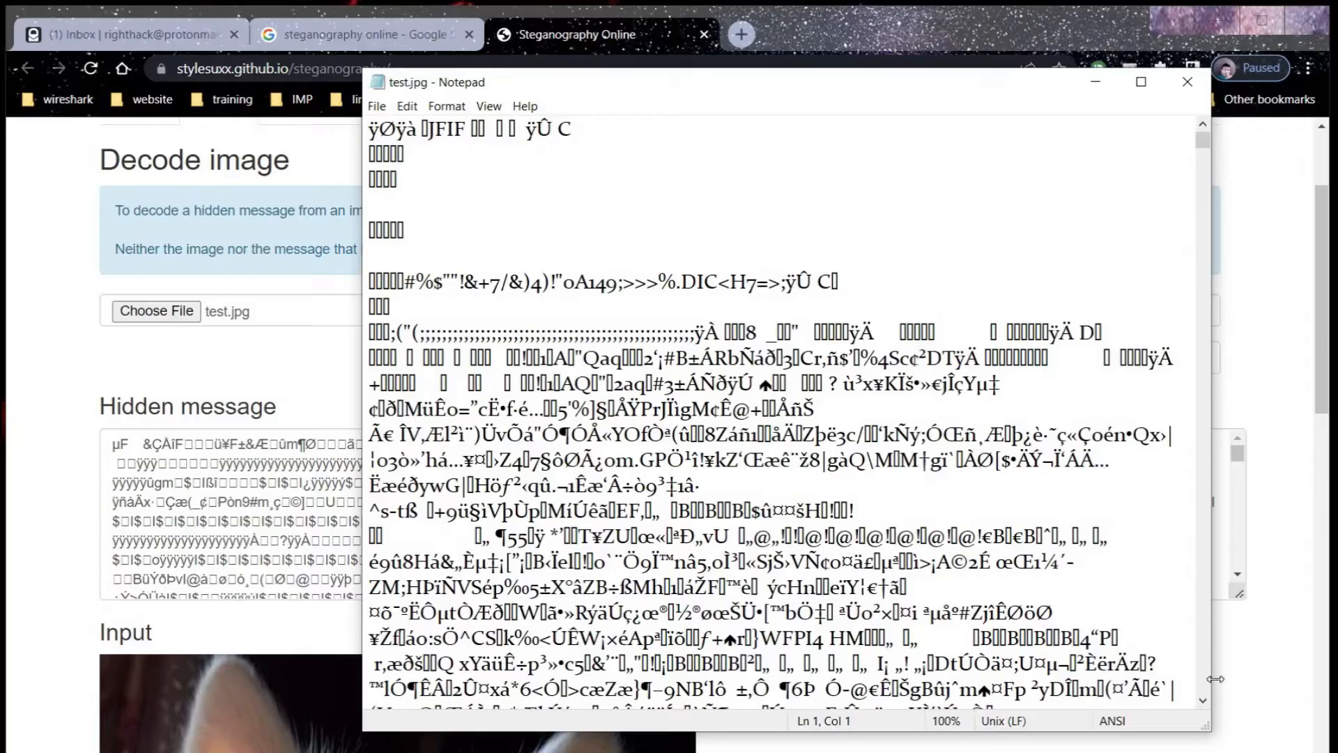
{"action": "scroll", "scroll_direction": "down", "scroll_amount": 3}
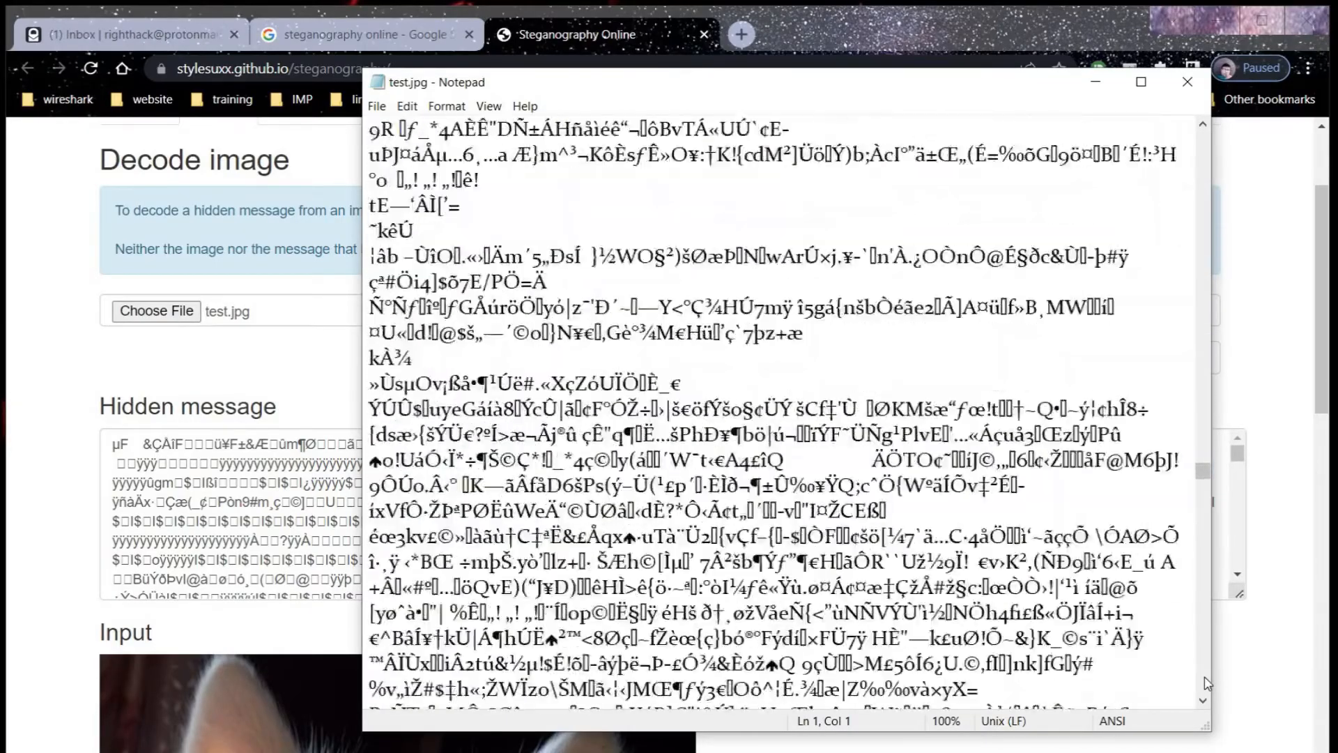
{"action": "scroll", "scroll_direction": "down", "scroll_amount": 3}
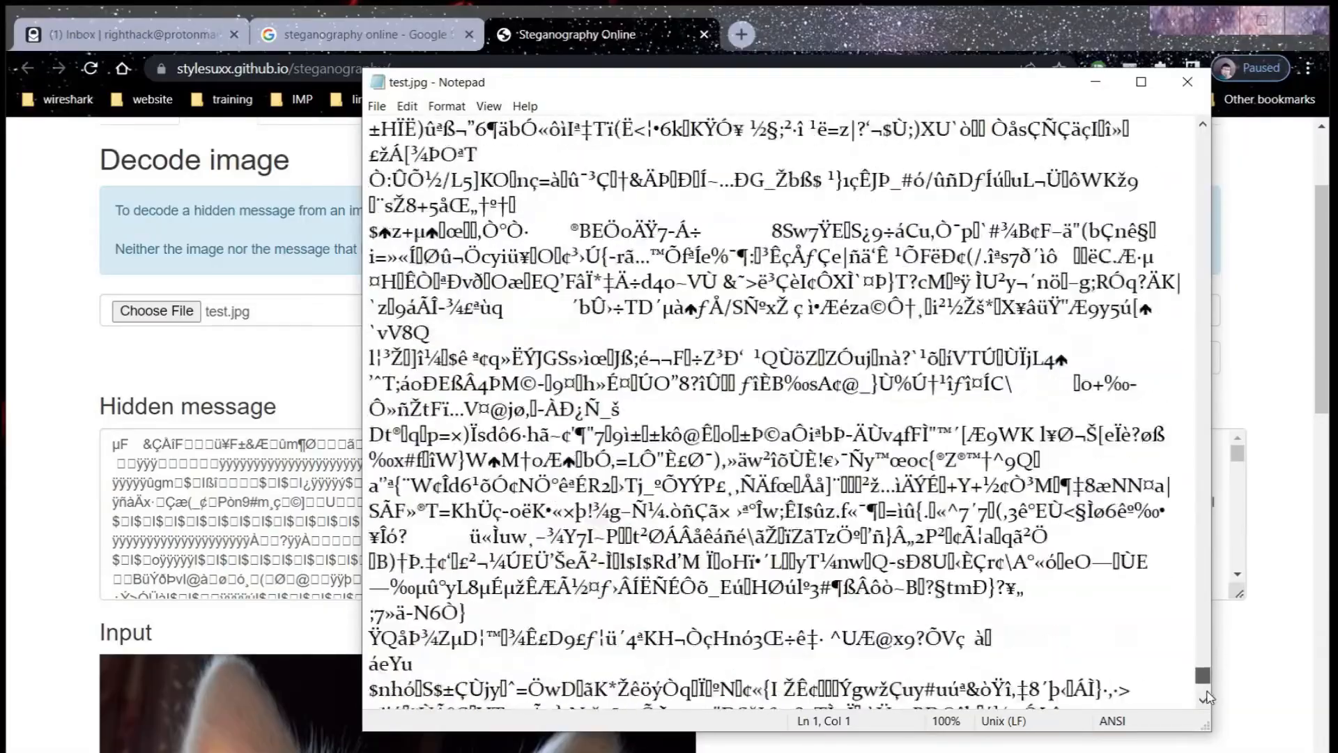
{"action": "scroll", "scroll_direction": "down", "scroll_amount": 3}
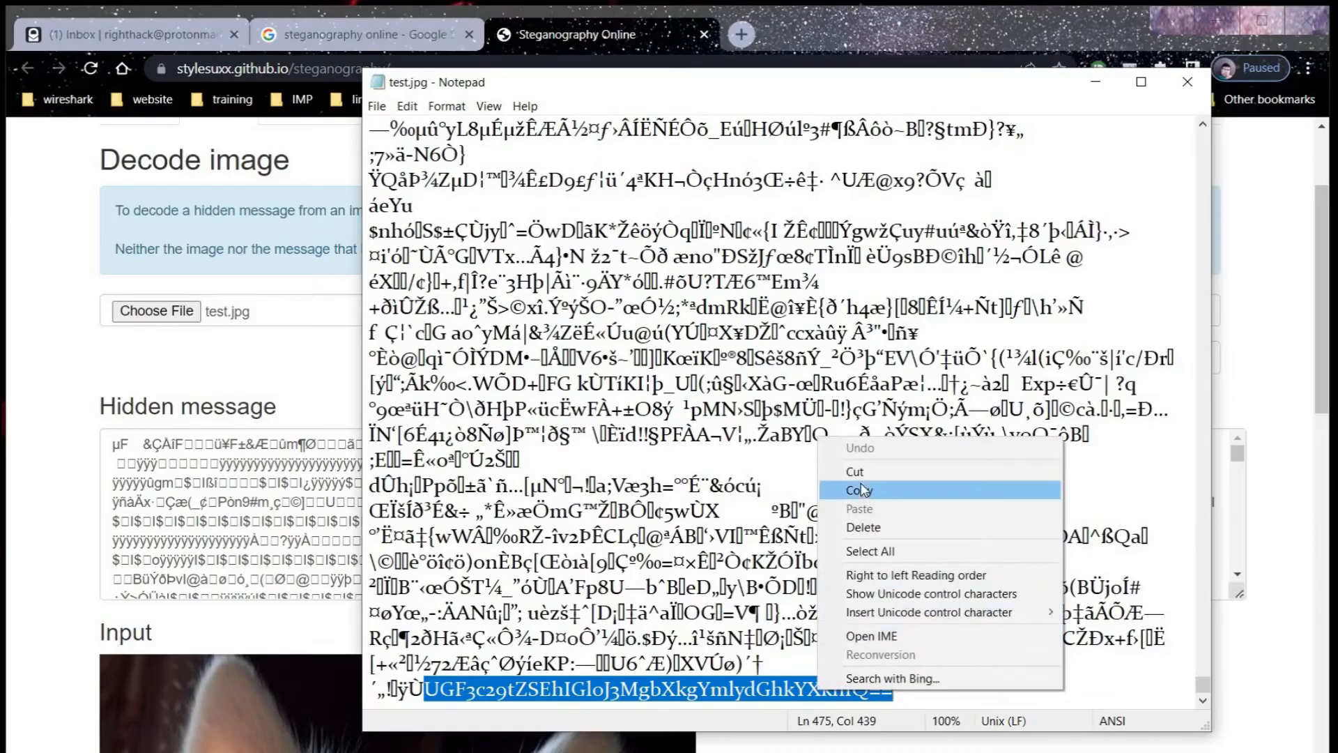
{"action": "left_click", "coordinate": [859, 490]}
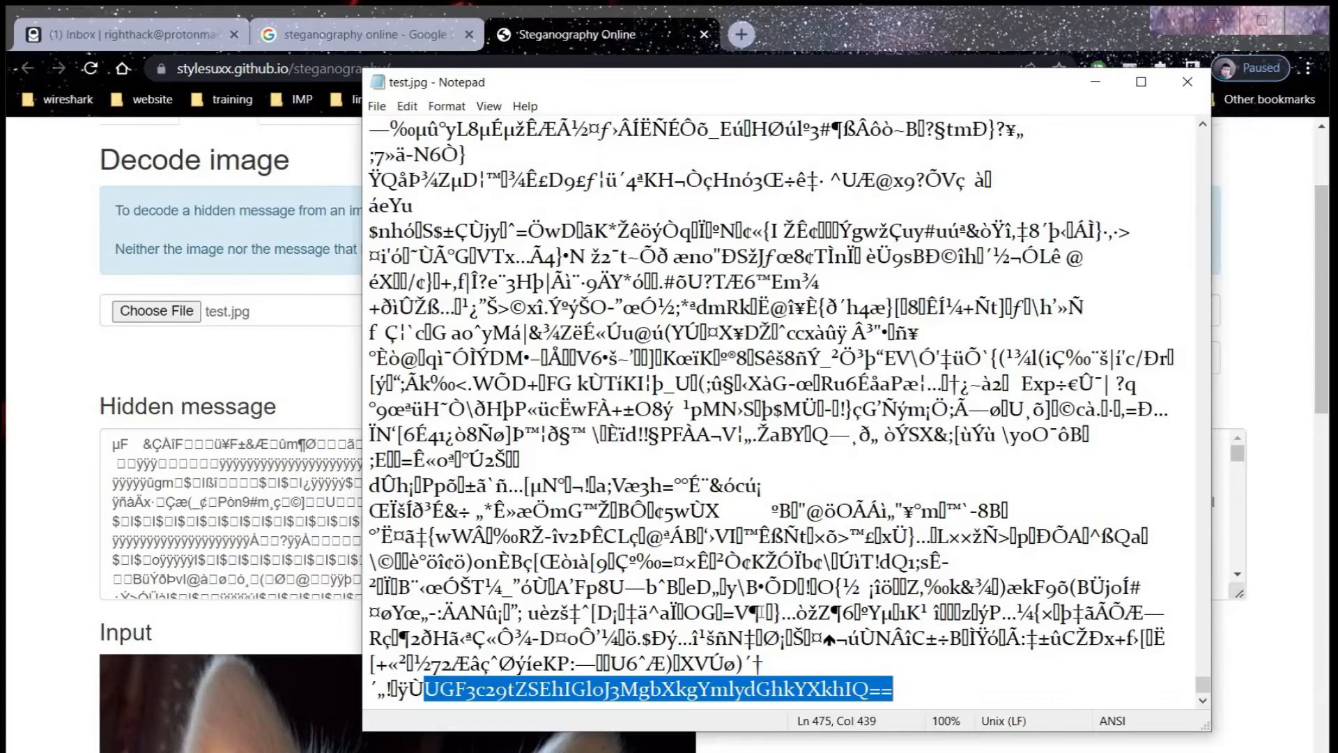
{"action": "mouse_move", "coordinate": [1165, 126]}
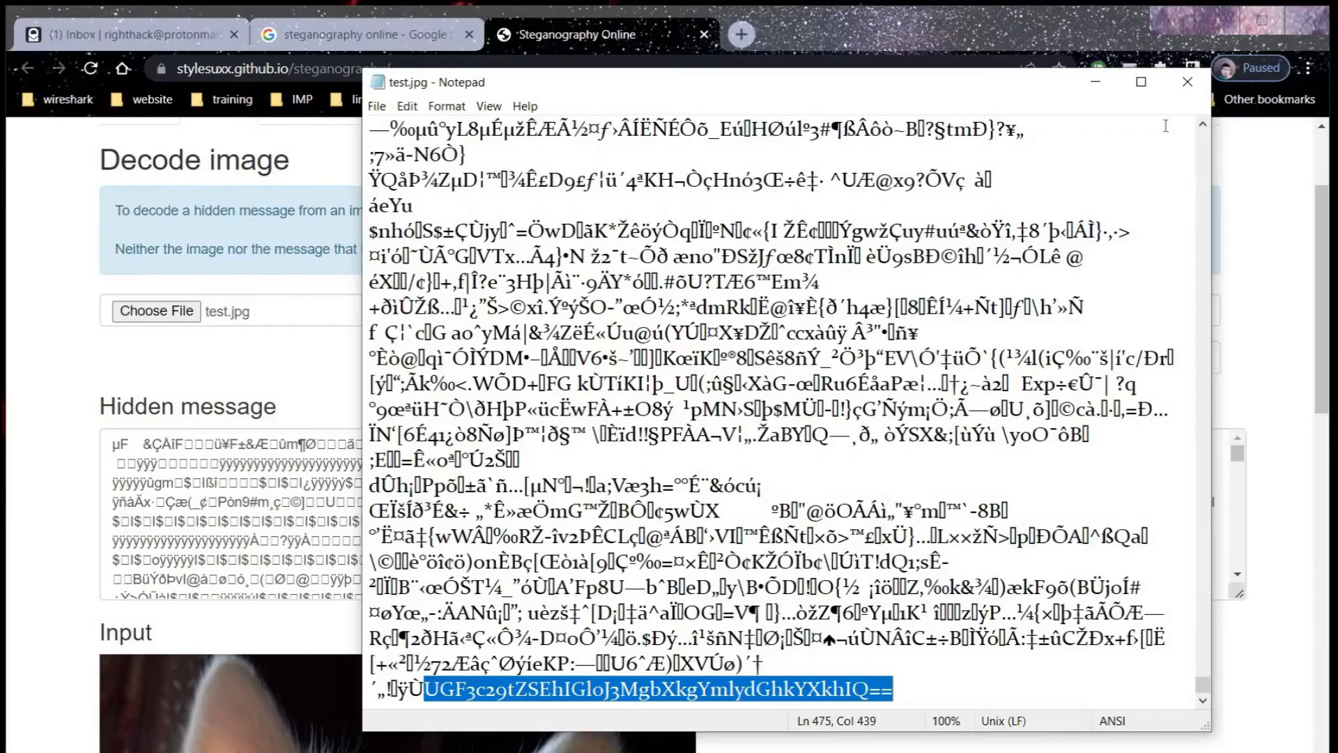
{"action": "left_click", "coordinate": [1182, 81]}
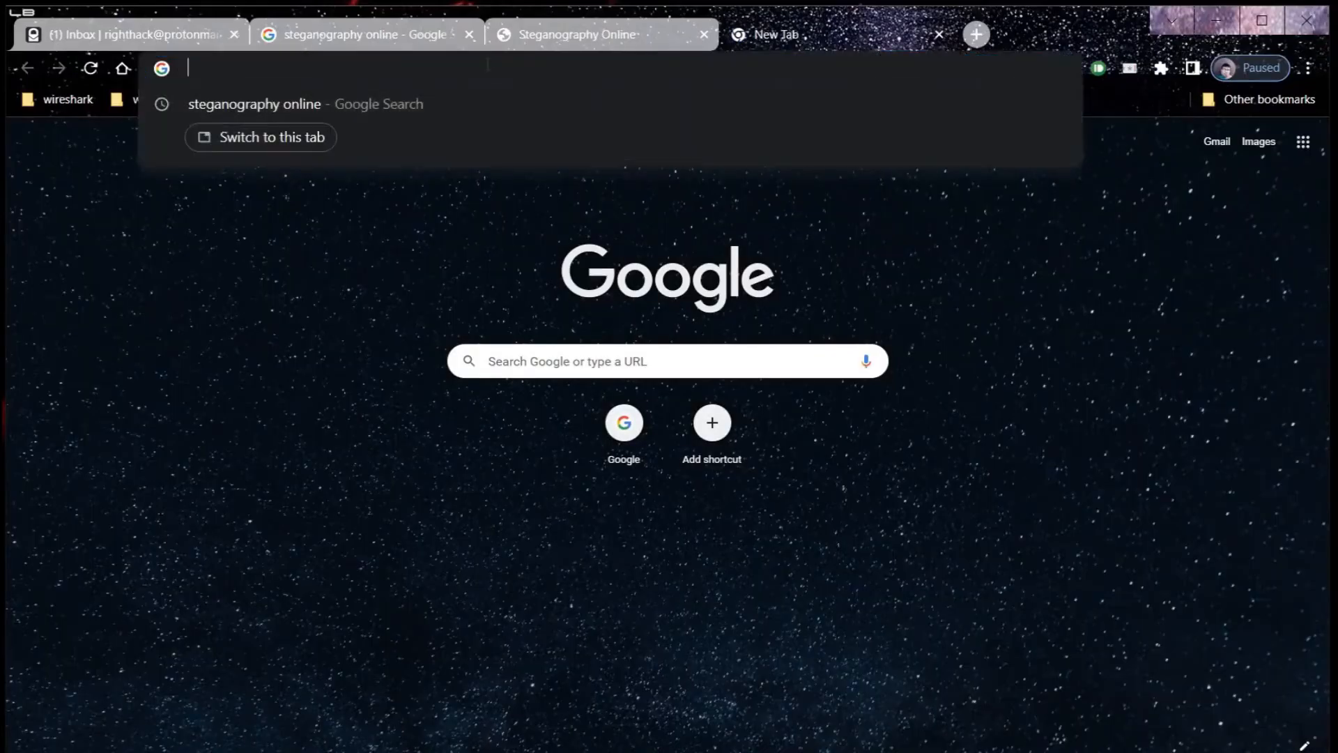
Search Google for 'base64 decode' and open base64decode.org
{"action": "type", "text": "base64 de"}
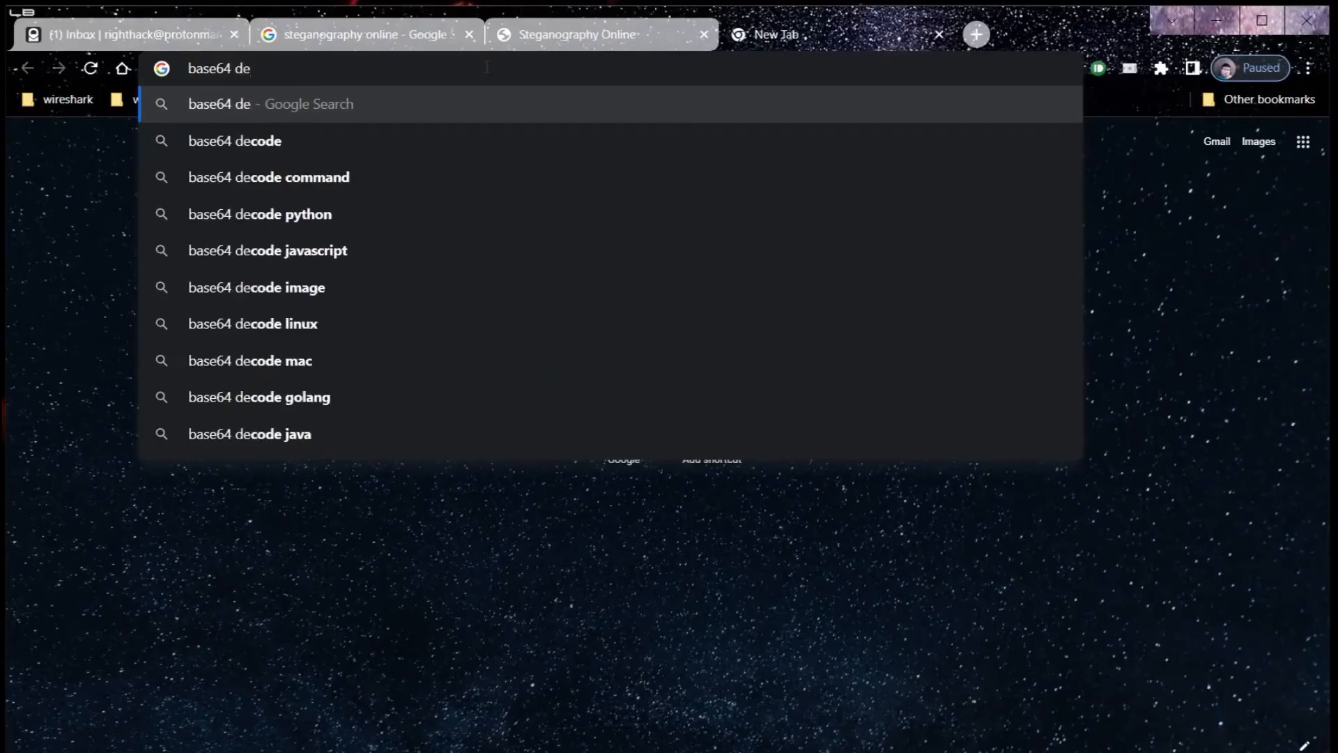
{"action": "left_click", "coordinate": [234, 140]}
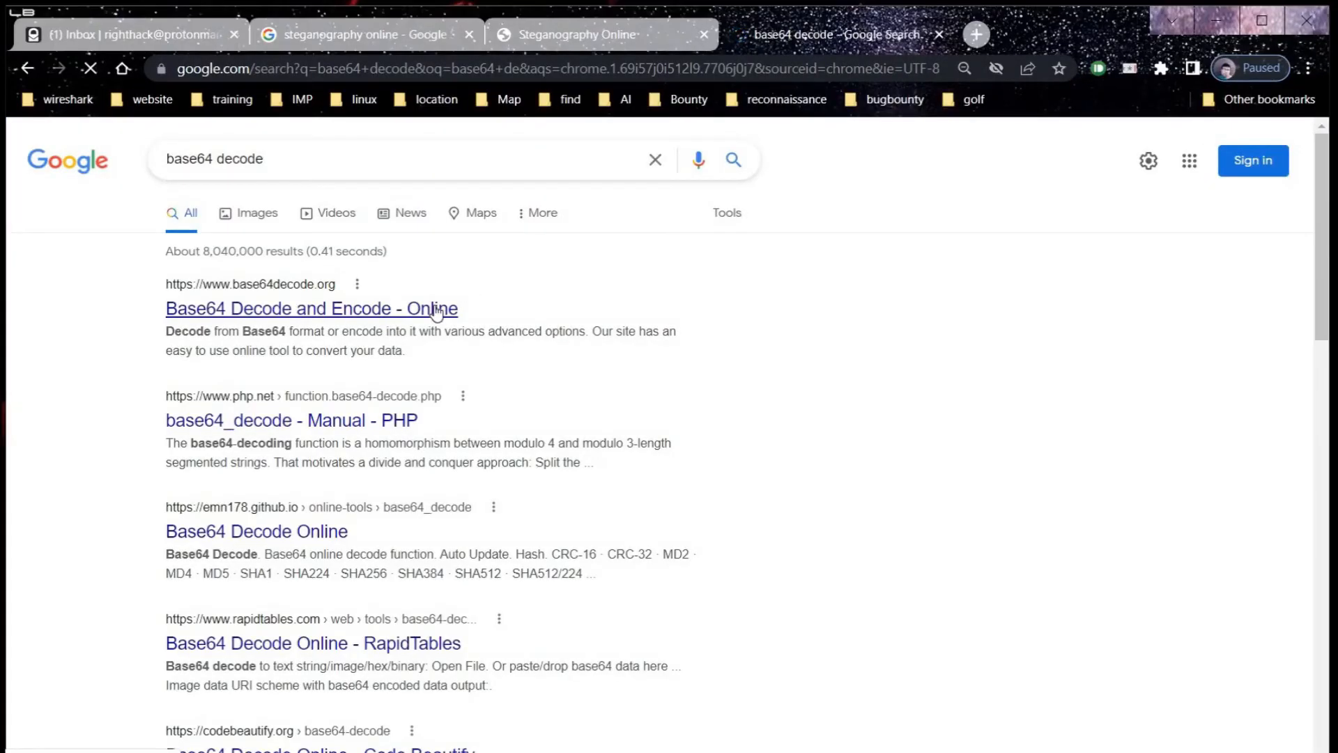
{"action": "left_click", "coordinate": [311, 309]}
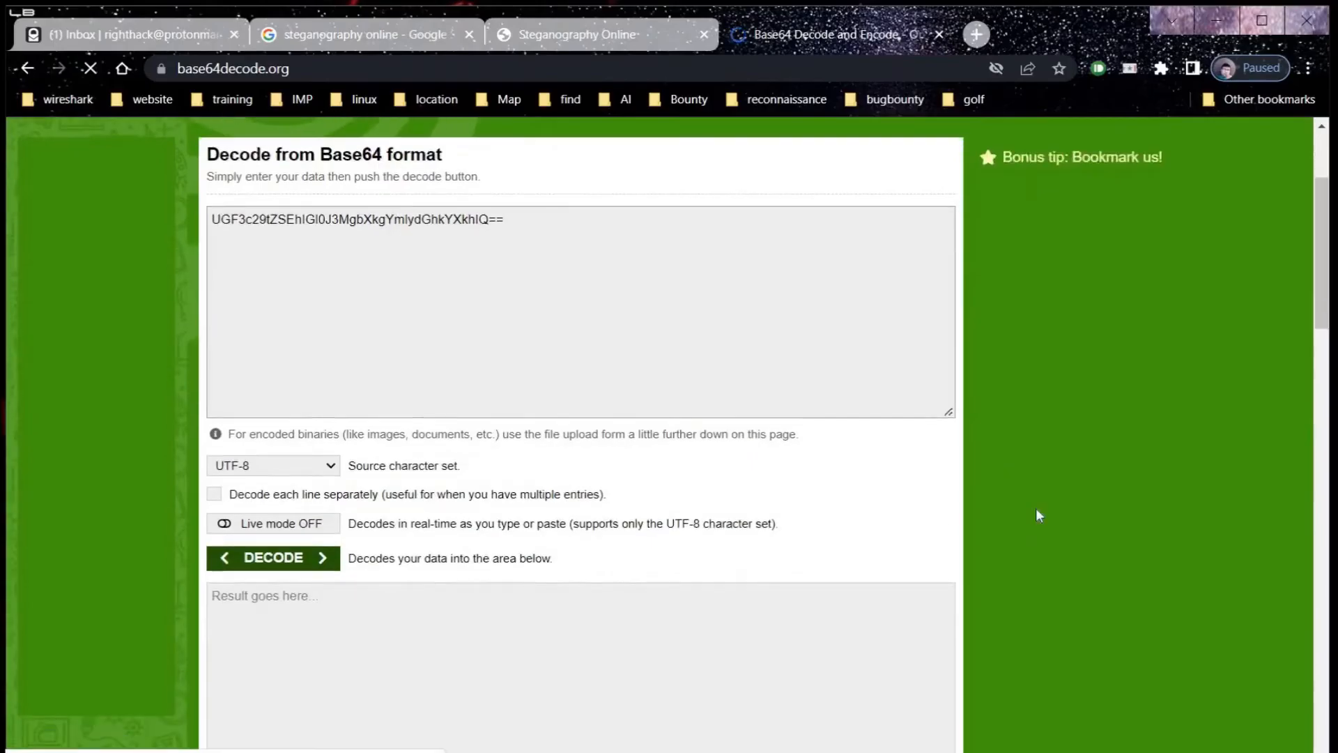
Decode the pasted string, revealing "Pawsome!! it's my birthday!!"
{"action": "scroll", "scroll_direction": "down", "scroll_amount": 3}
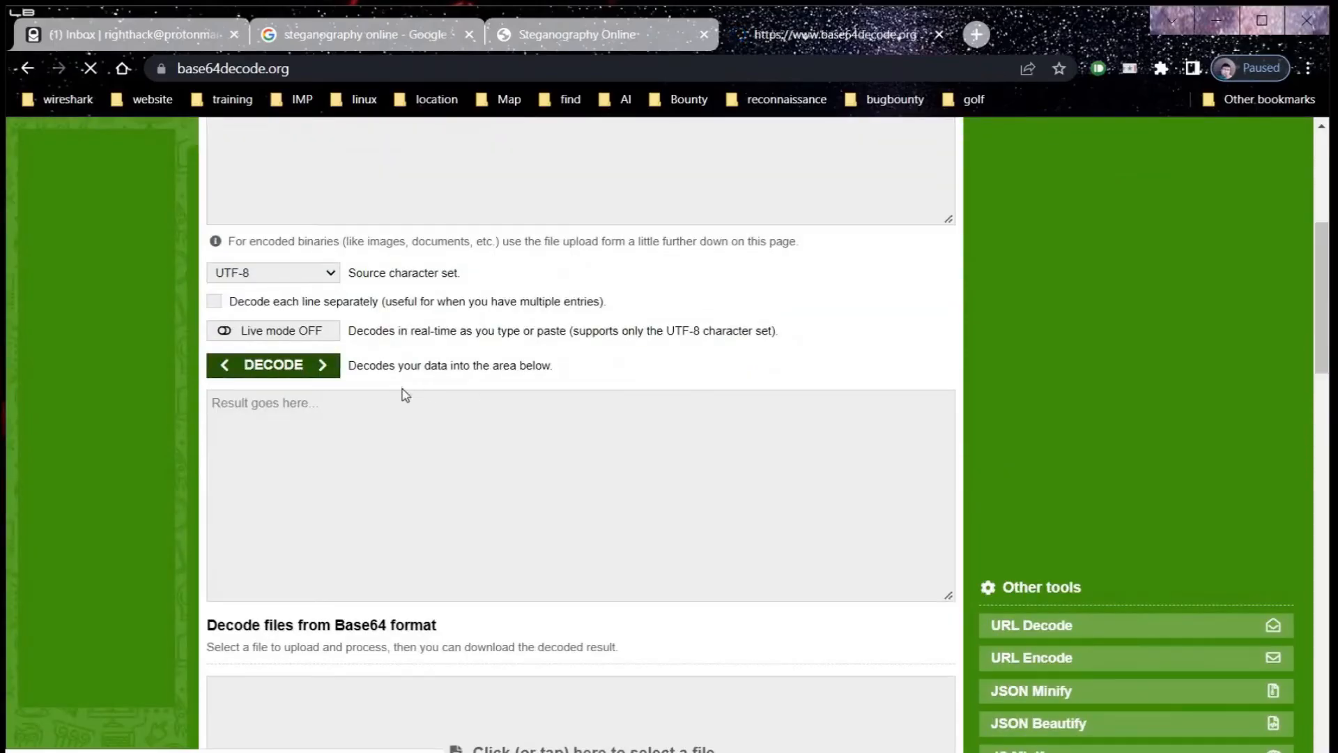
{"action": "left_click", "coordinate": [273, 365]}
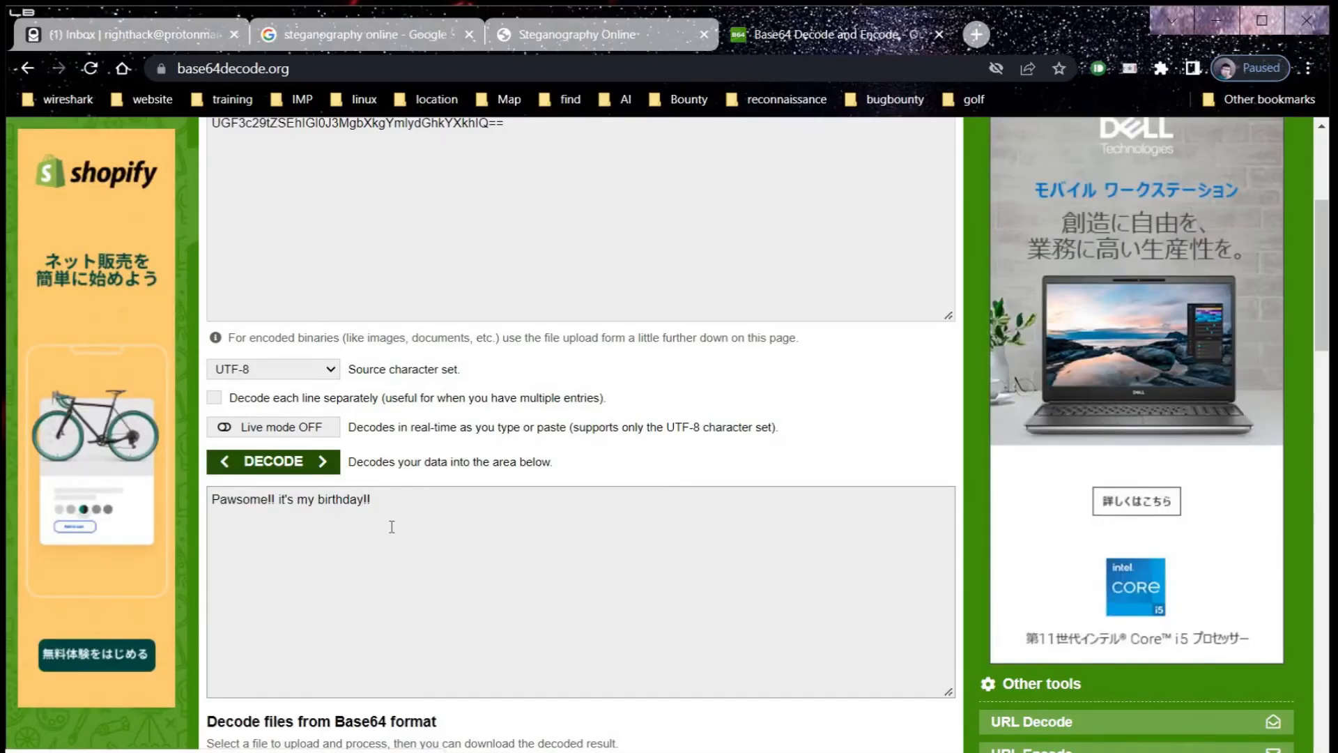
{"action": "mouse_move", "coordinate": [399, 513]}
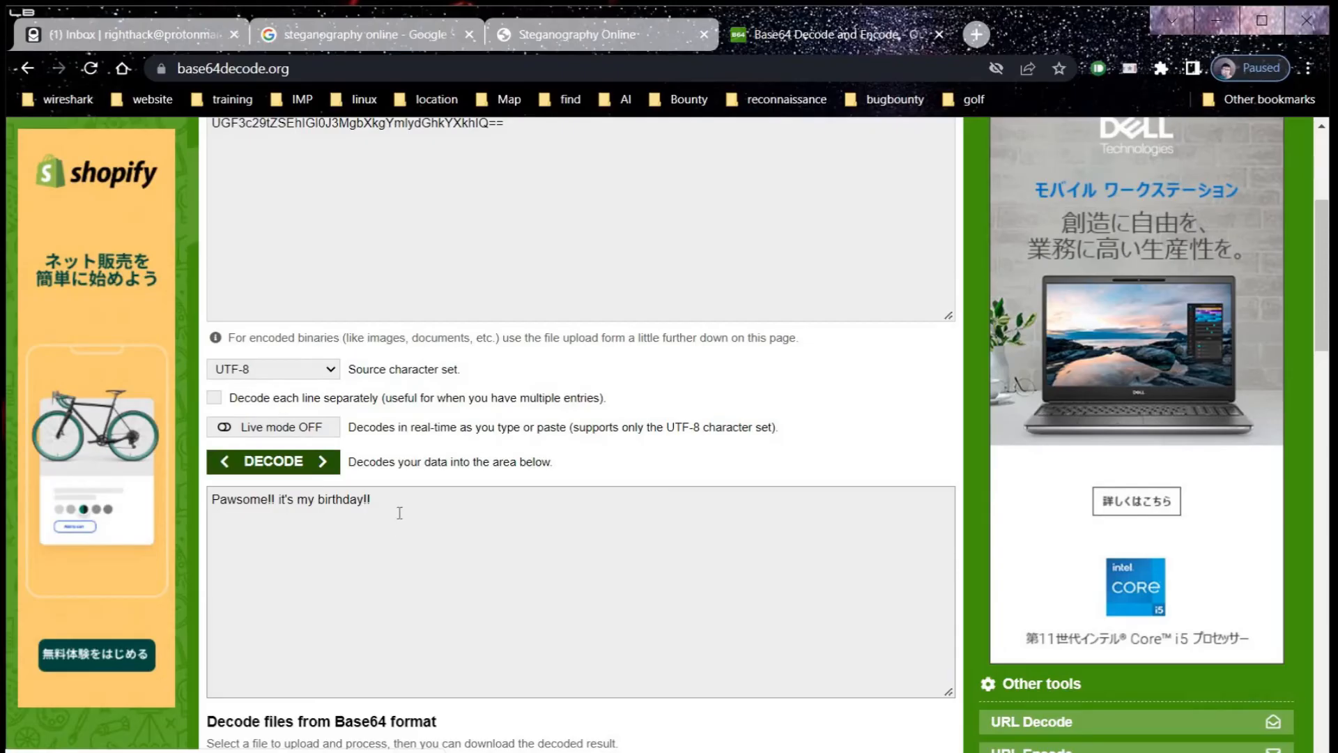